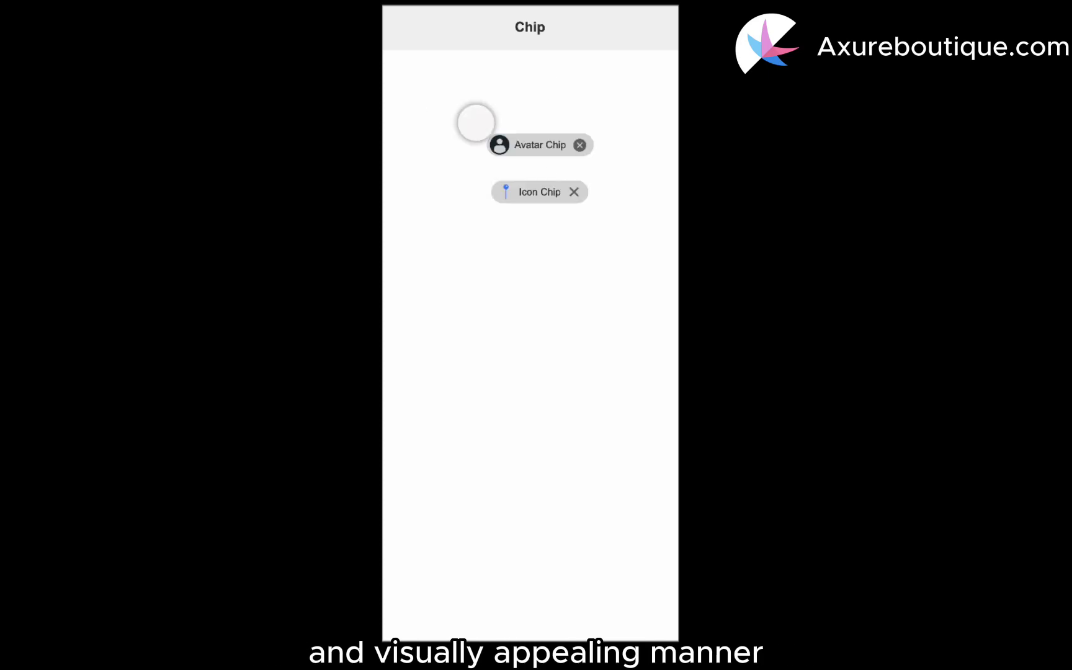
pyautogui.moveTo(506, 191)
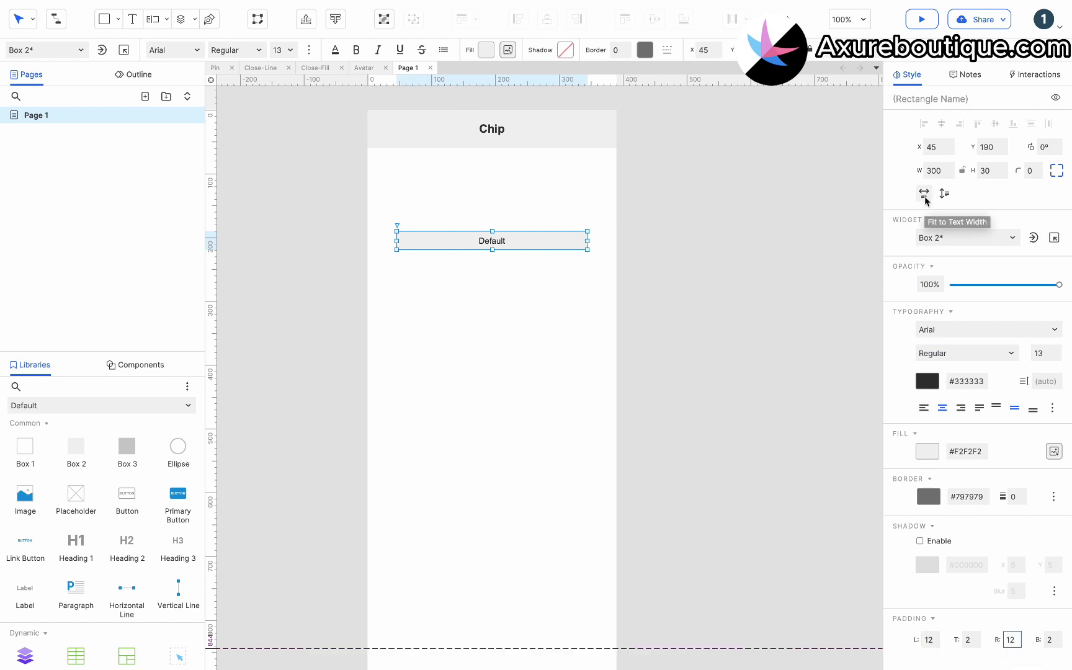
# - Shrink the Default box to its label width as a rounded gray chip
pyautogui.click(922, 193)
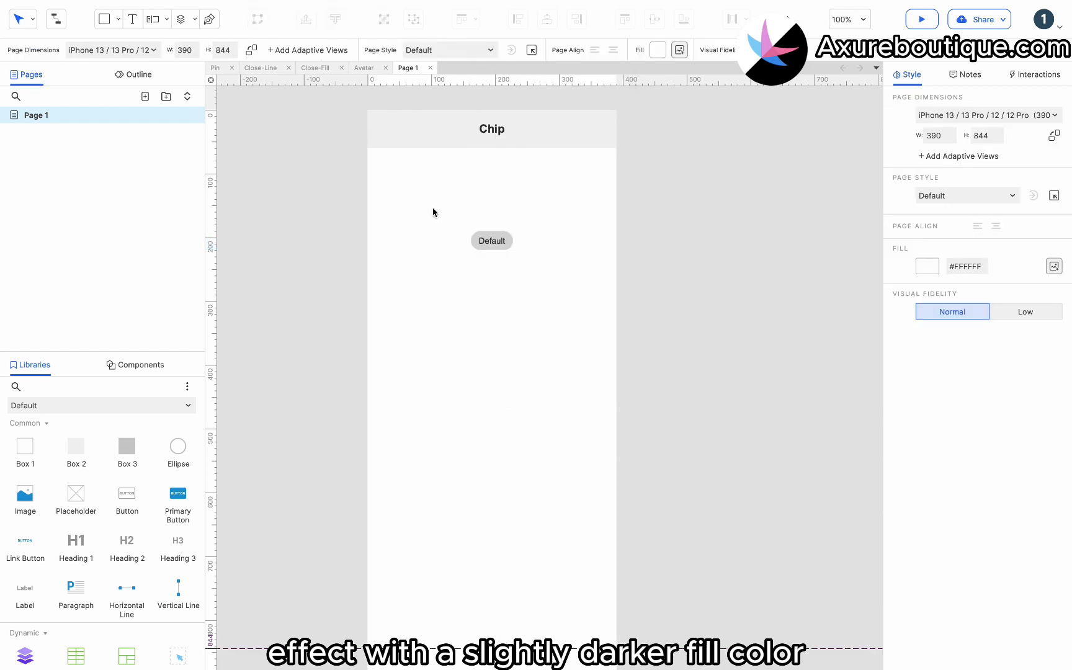
pyautogui.click(491, 241)
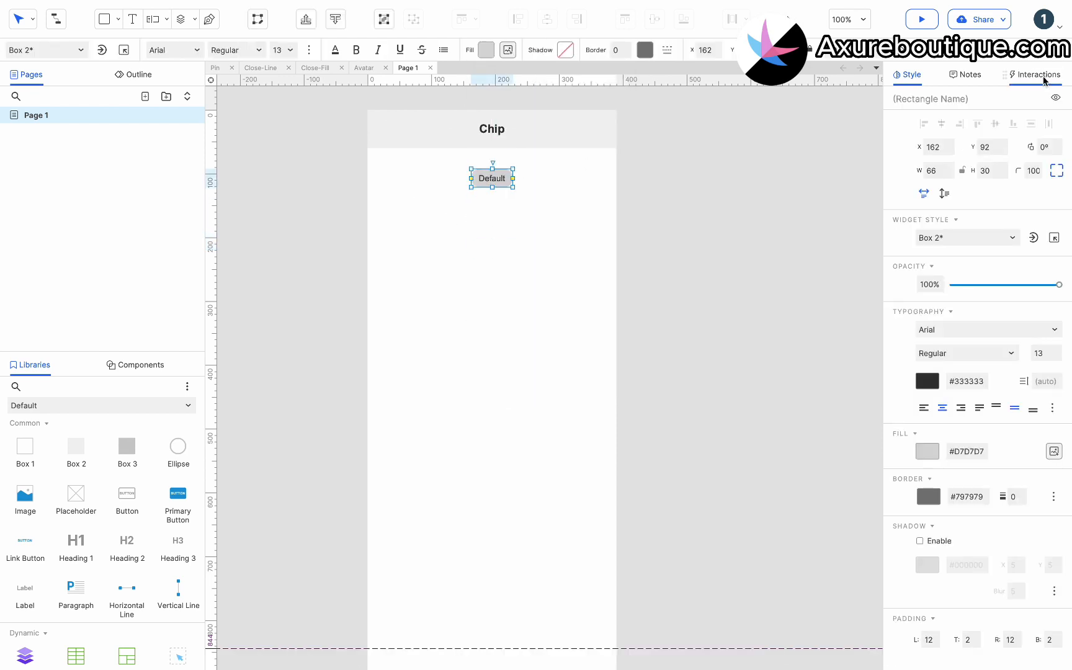
pyautogui.click(1033, 74)
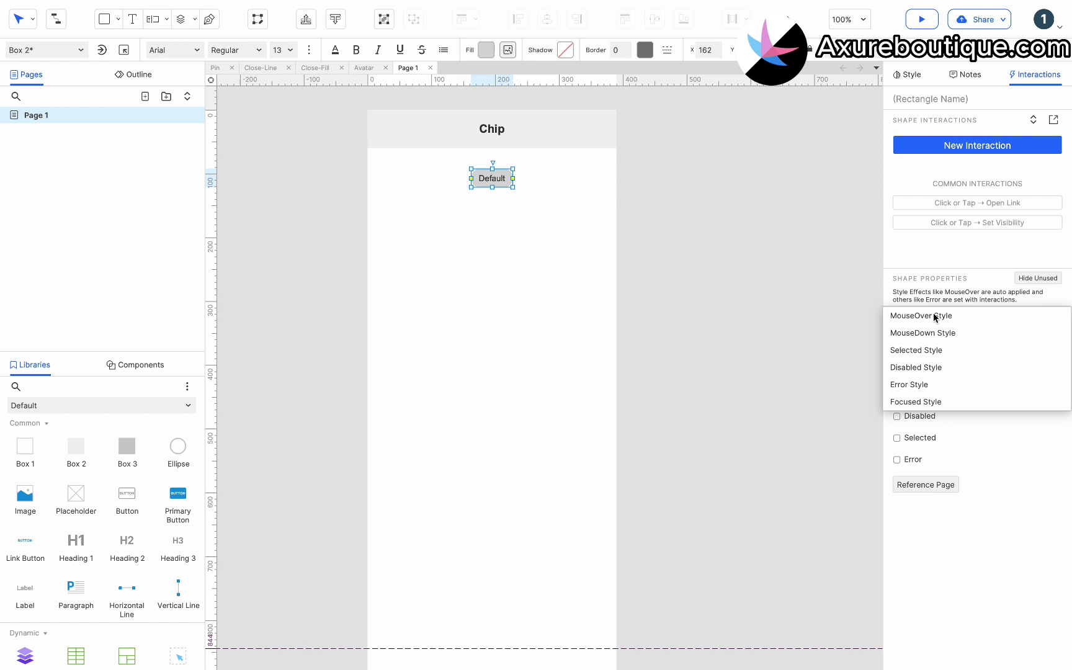
# - Add a MouseDown style effect with a darker gray pressed fill
pyautogui.click(922, 332)
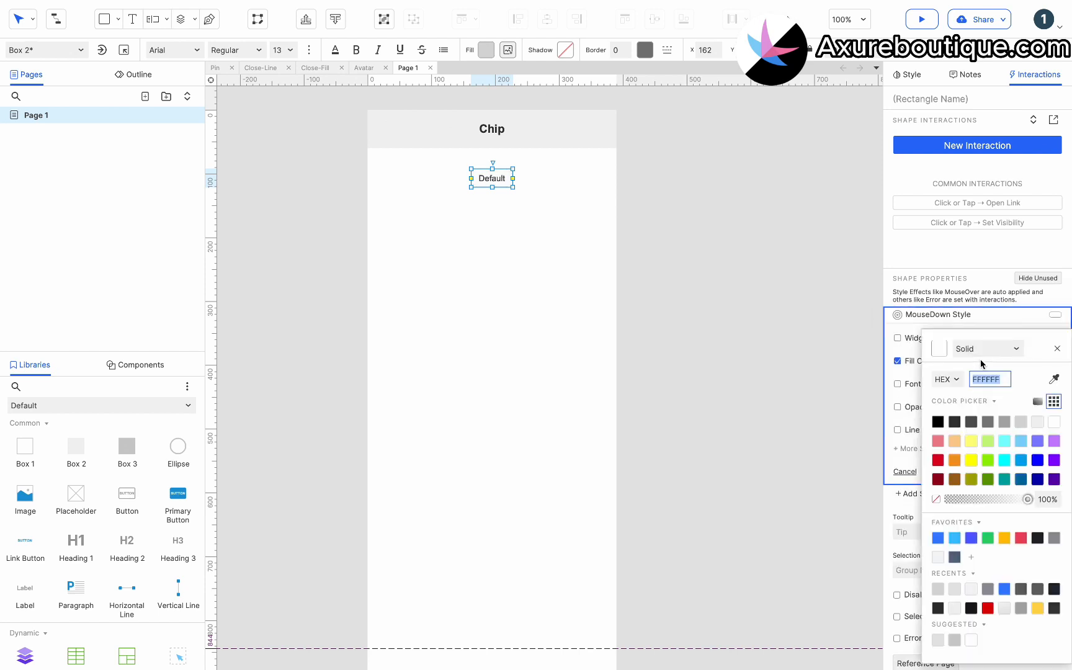
pyautogui.click(1037, 401)
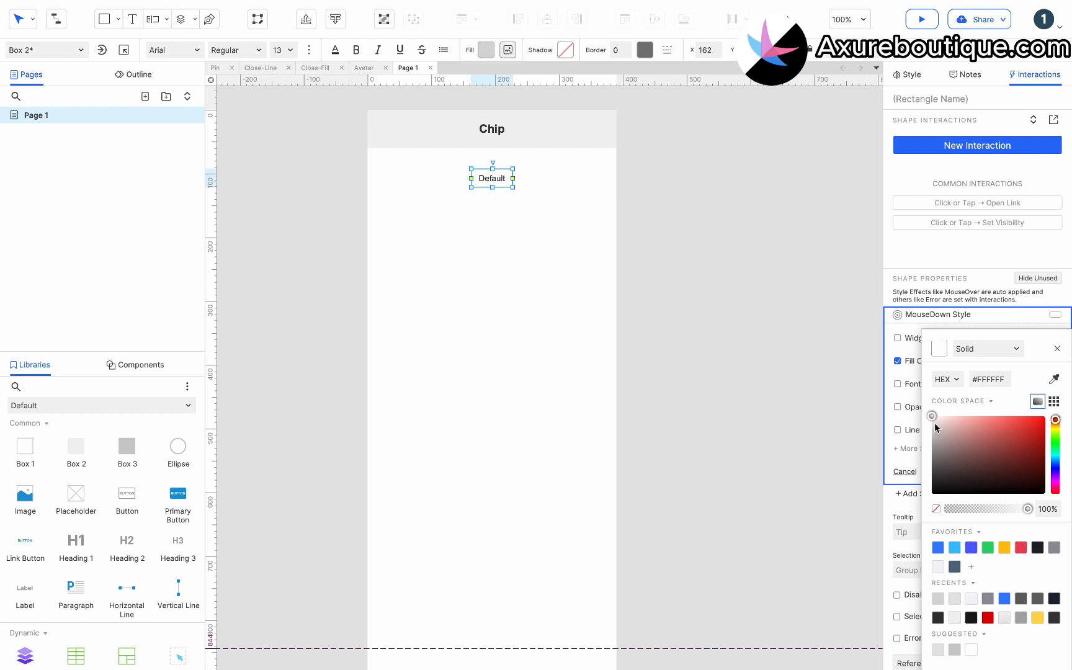
pyautogui.click(1057, 349)
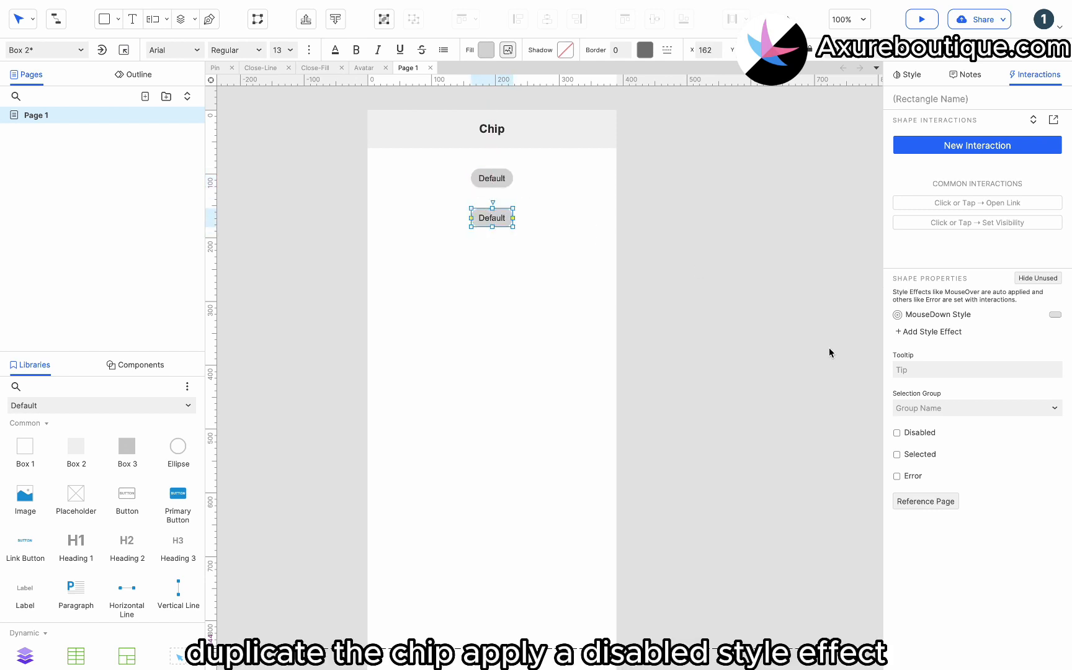
# - Add a Disabled style effect to the copied chip, relabel it Disabled and mark it disabled
pyautogui.click(931, 331)
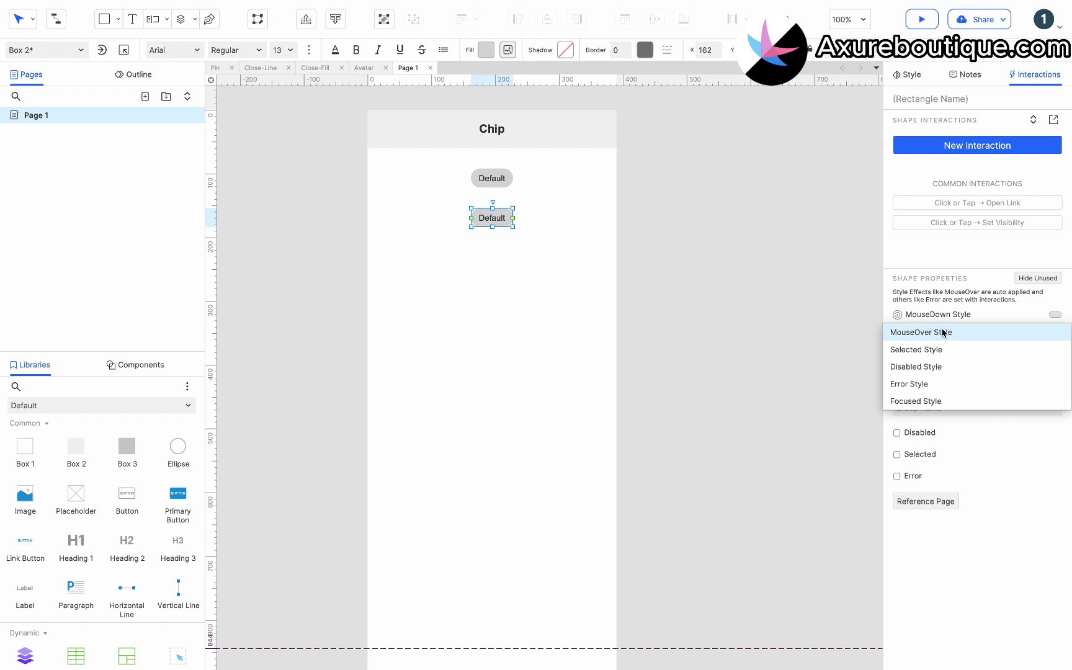
pyautogui.click(916, 365)
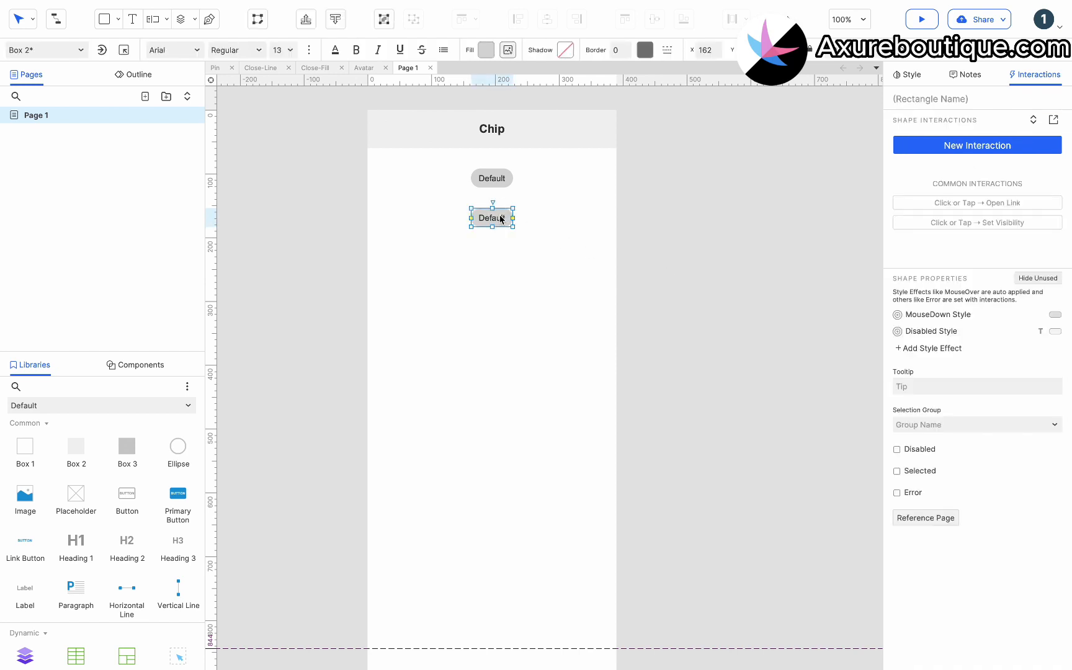
pyautogui.write('Disable')
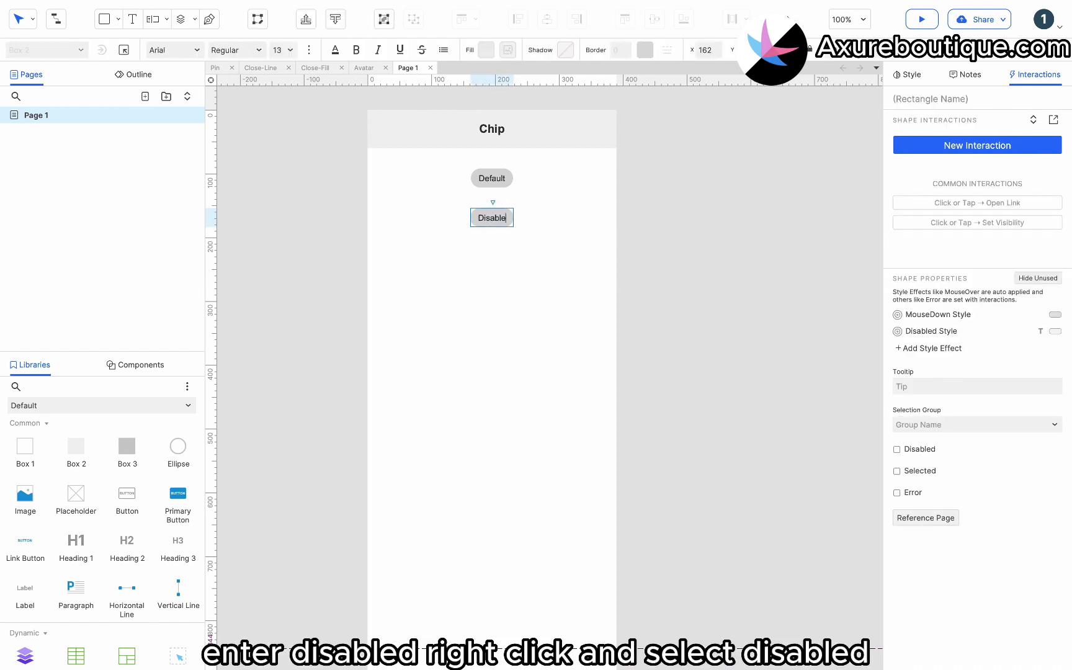
pyautogui.rightClick(491, 217)
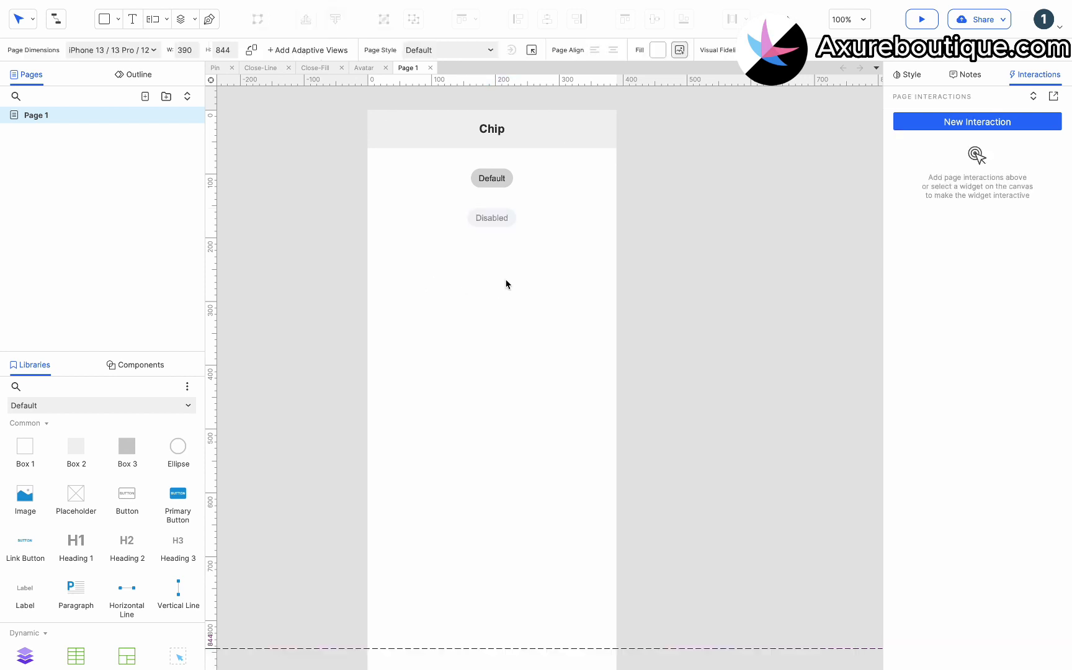
# - Set the Disabled chip's disabled fill to a lighter gray #EEEEEE
pyautogui.click(491, 217)
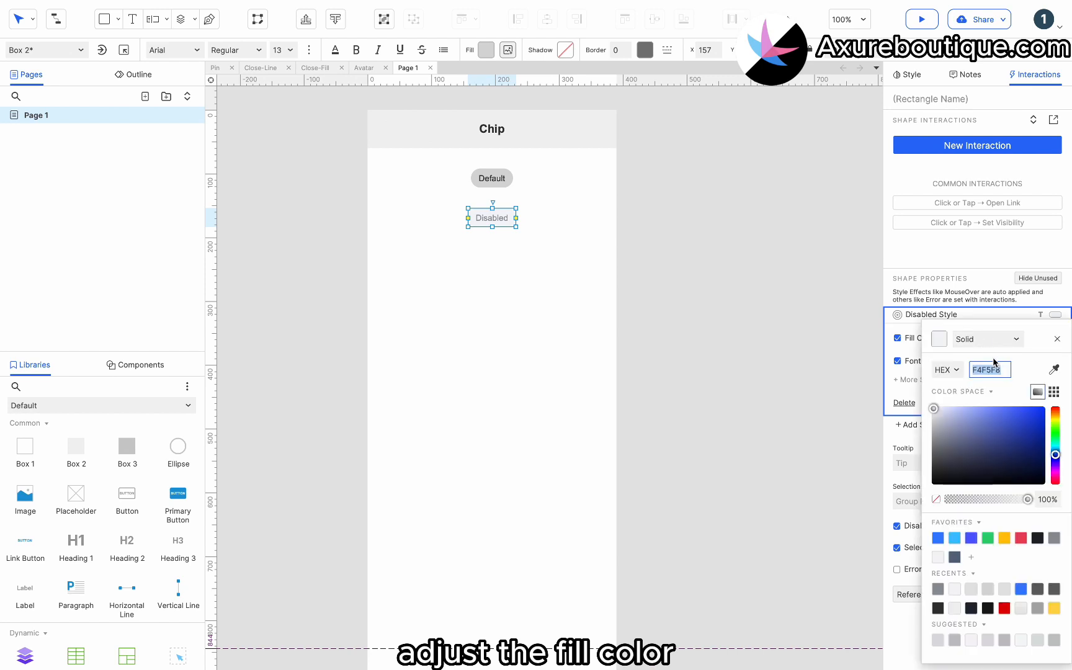
pyautogui.click(1053, 392)
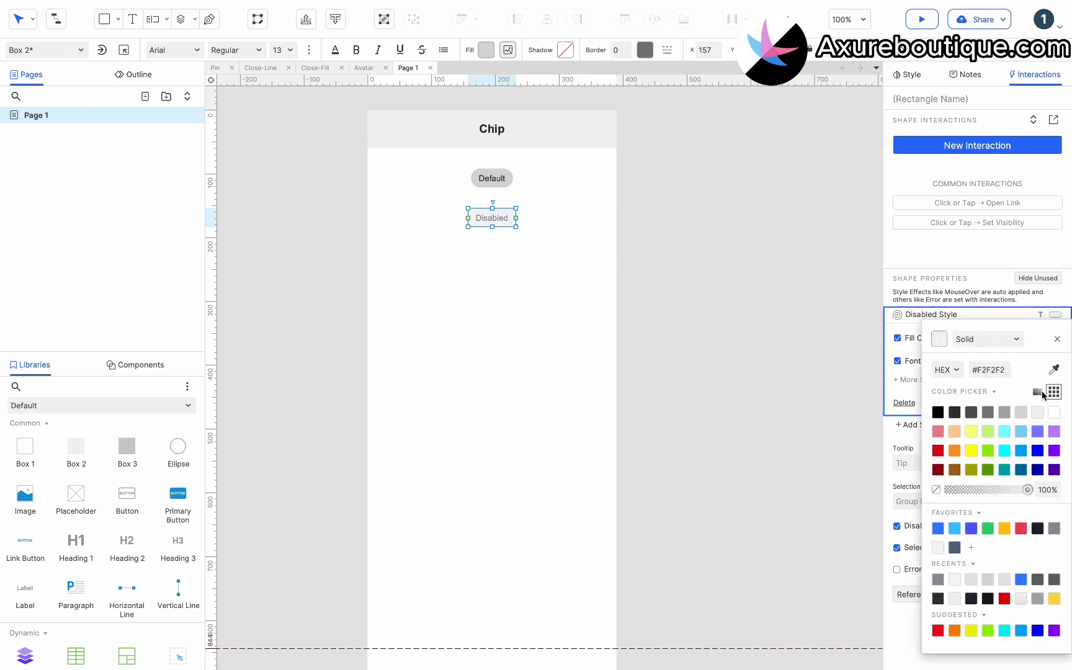
pyautogui.click(1035, 392)
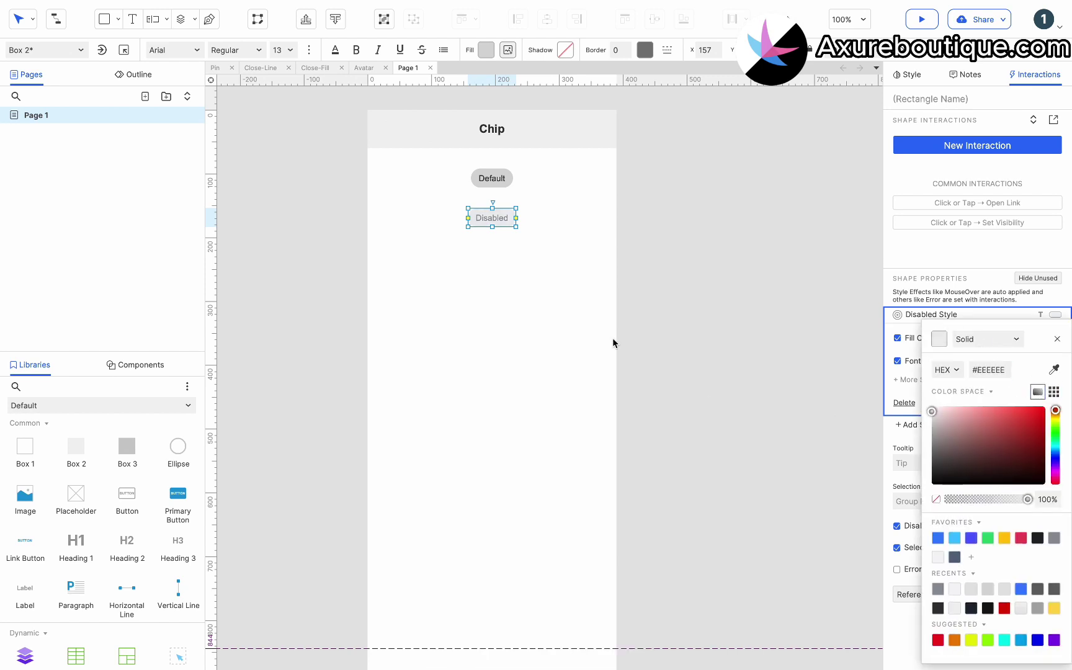
pyautogui.click(492, 179)
pyautogui.write('Outline')
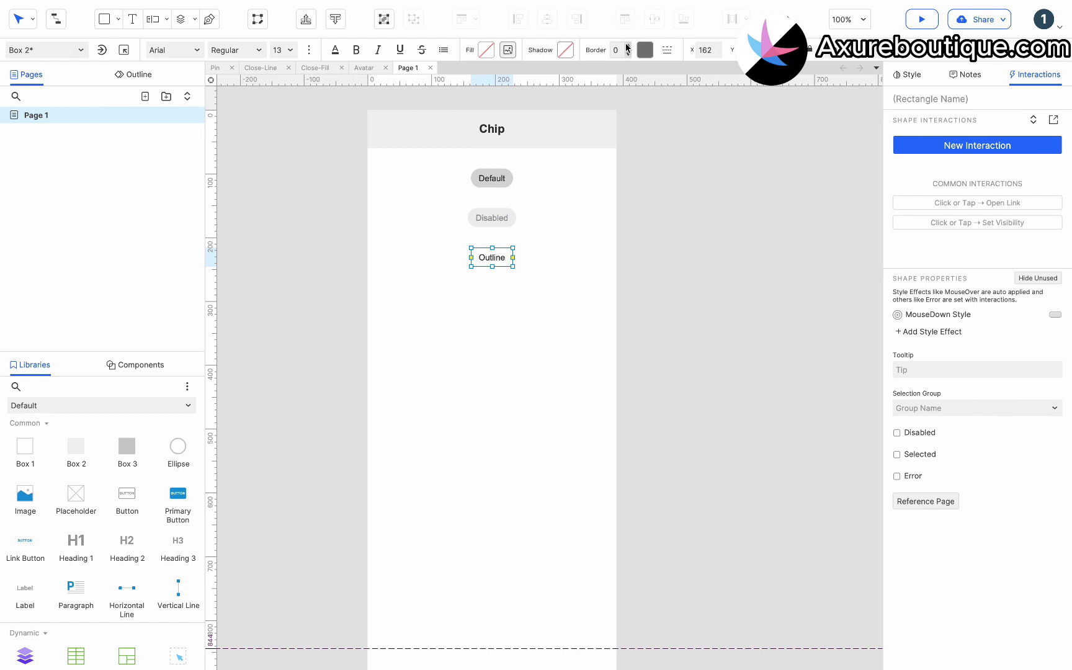
# - Give the Outline chip a 1px light-gray #AAAAAA border
pyautogui.click(644, 49)
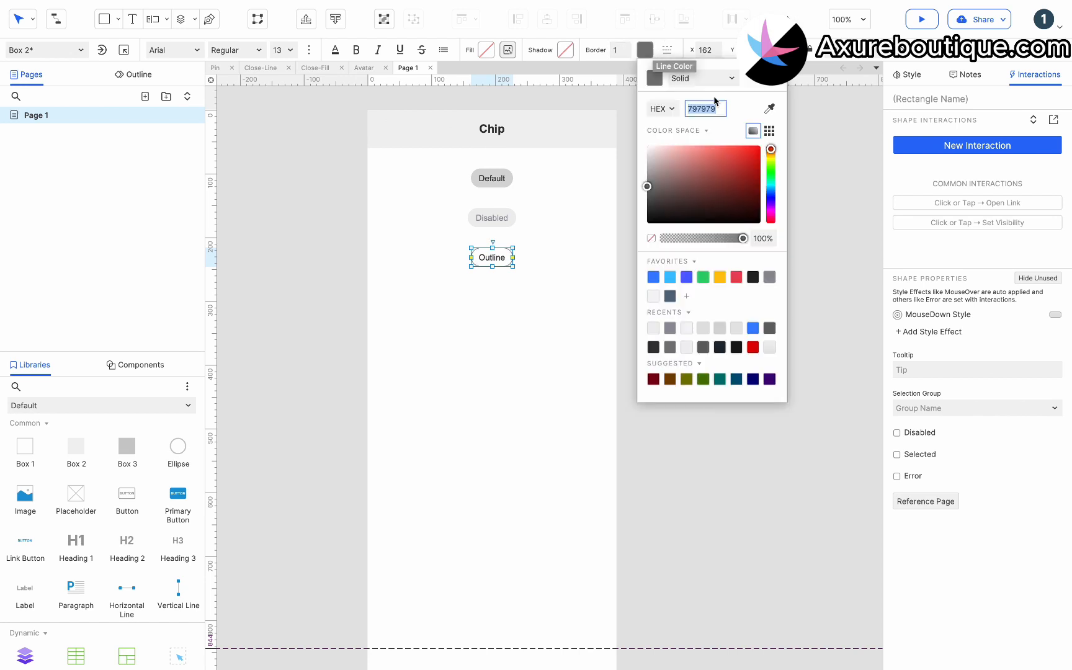
pyautogui.click(769, 130)
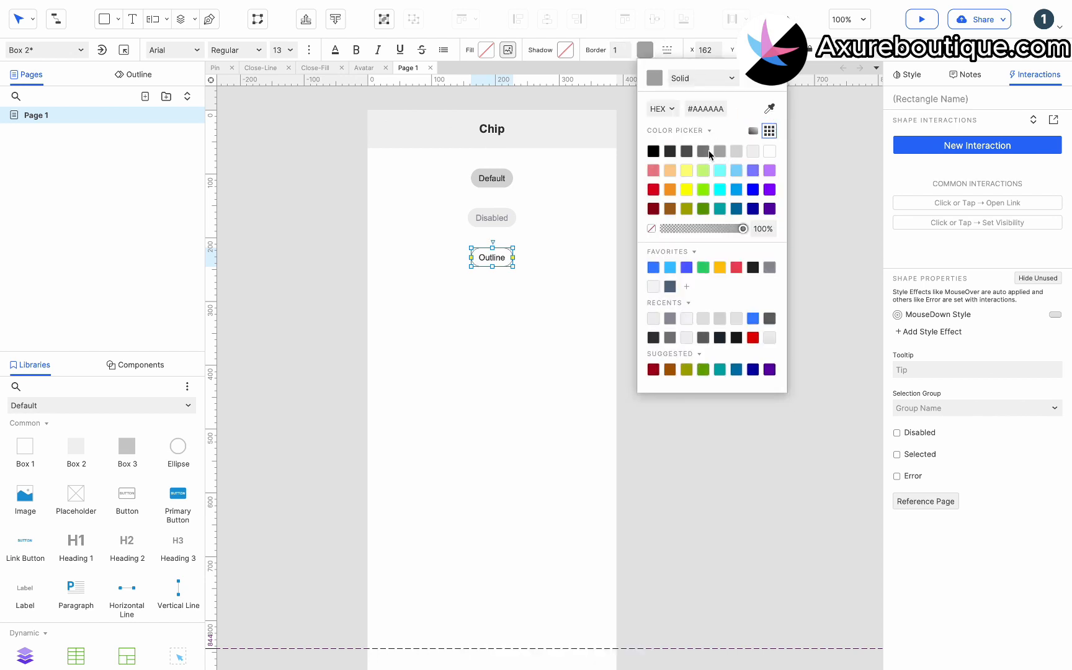
pyautogui.click(528, 257)
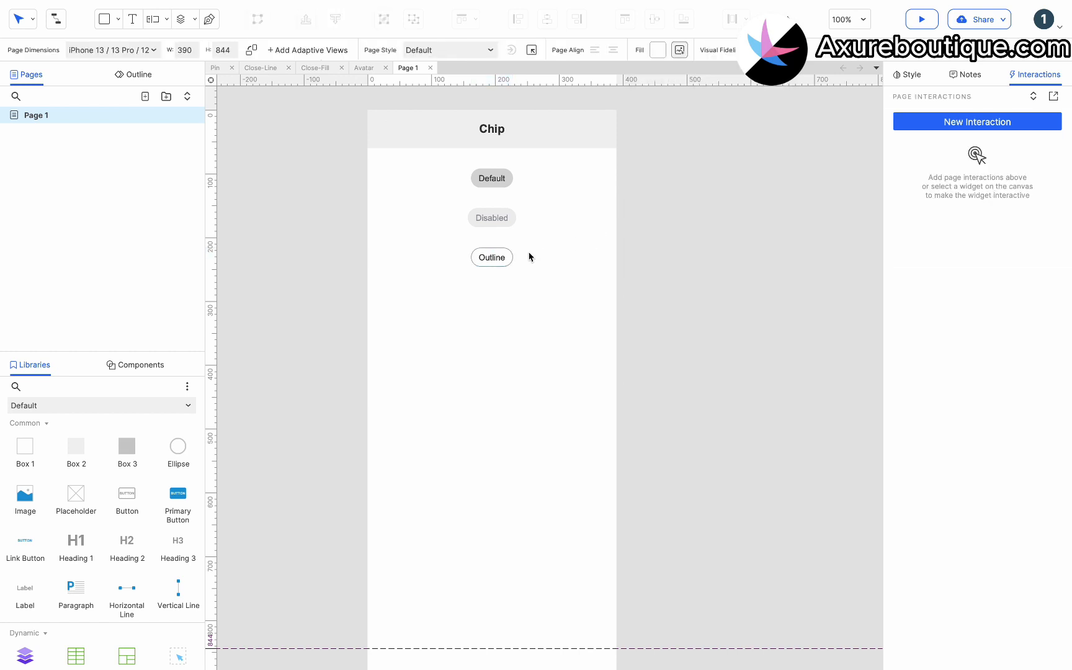
# - Set the Outline chip's MouseDown style fill to light gray #F2F2F2
pyautogui.click(491, 256)
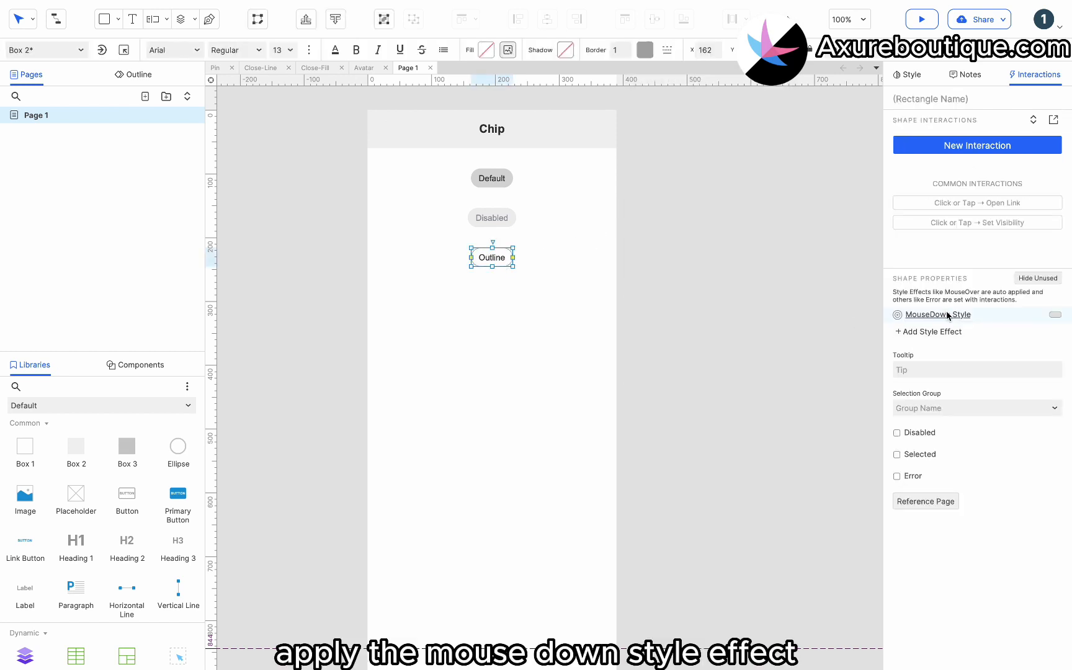
pyautogui.click(937, 314)
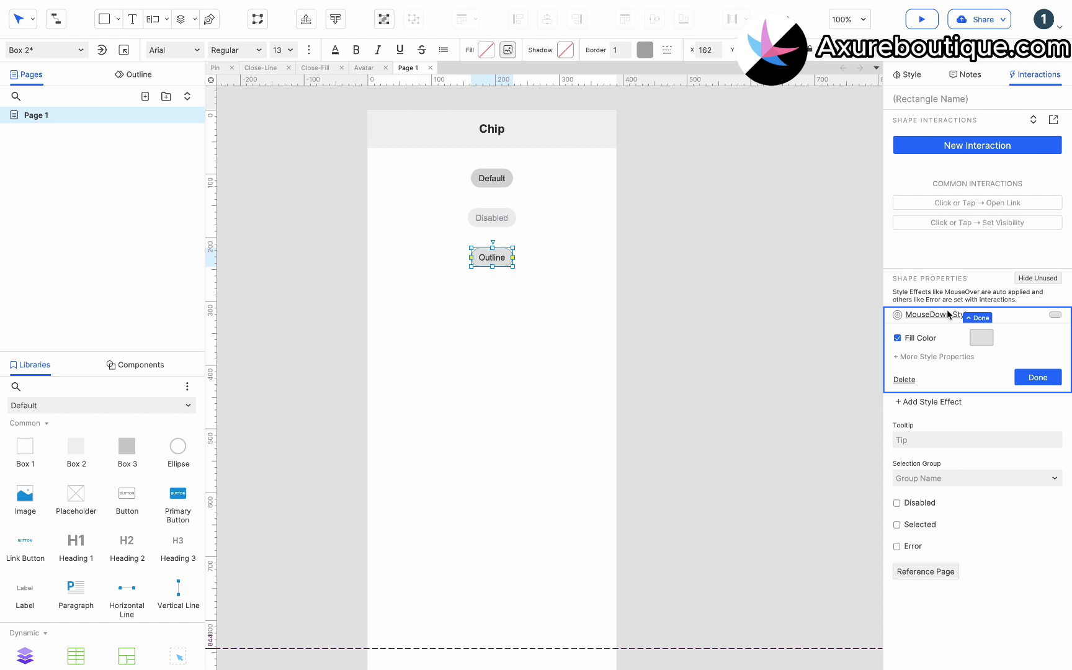
pyautogui.click(981, 338)
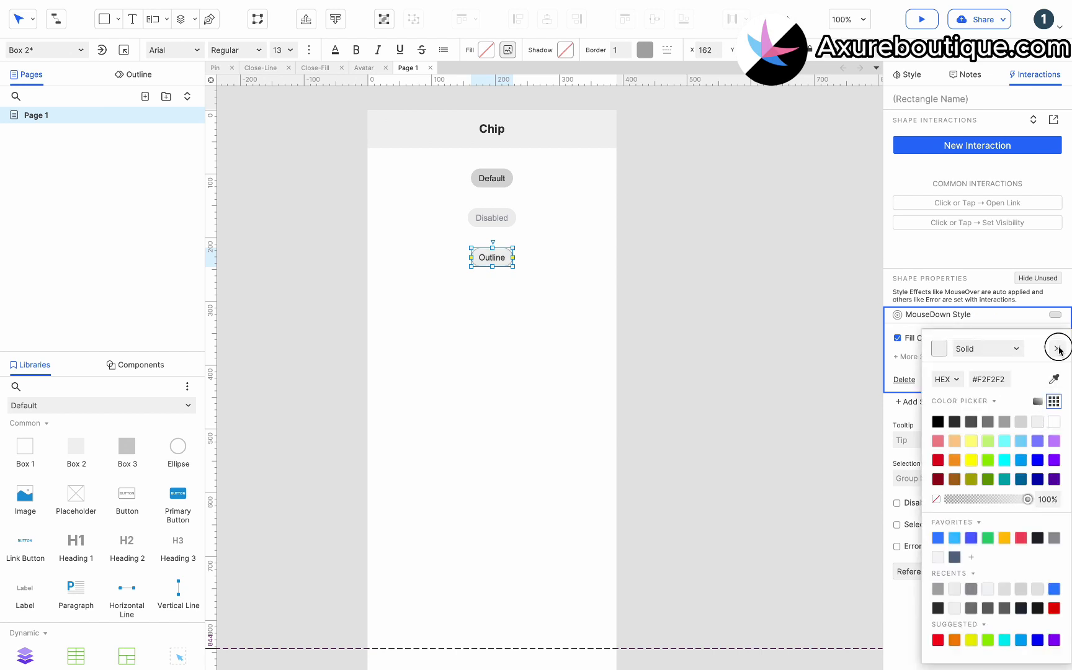
pyautogui.click(679, 433)
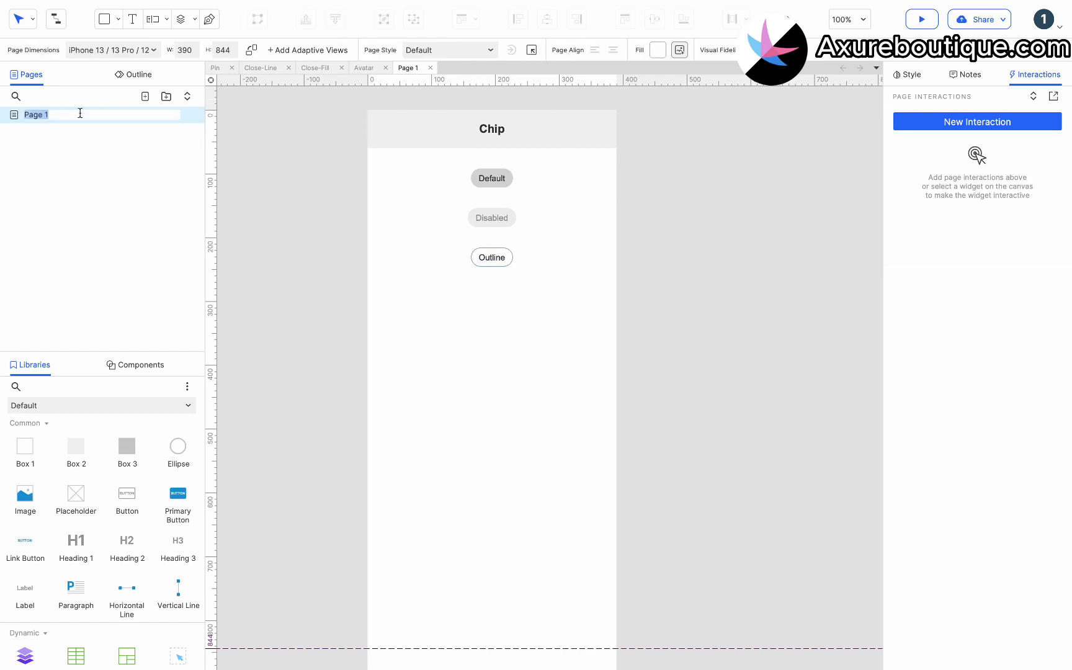
# - Rename Page 1 to Basic, duplicate it and remove the Disabled and Outline chips from the copy
pyautogui.write('Basic')
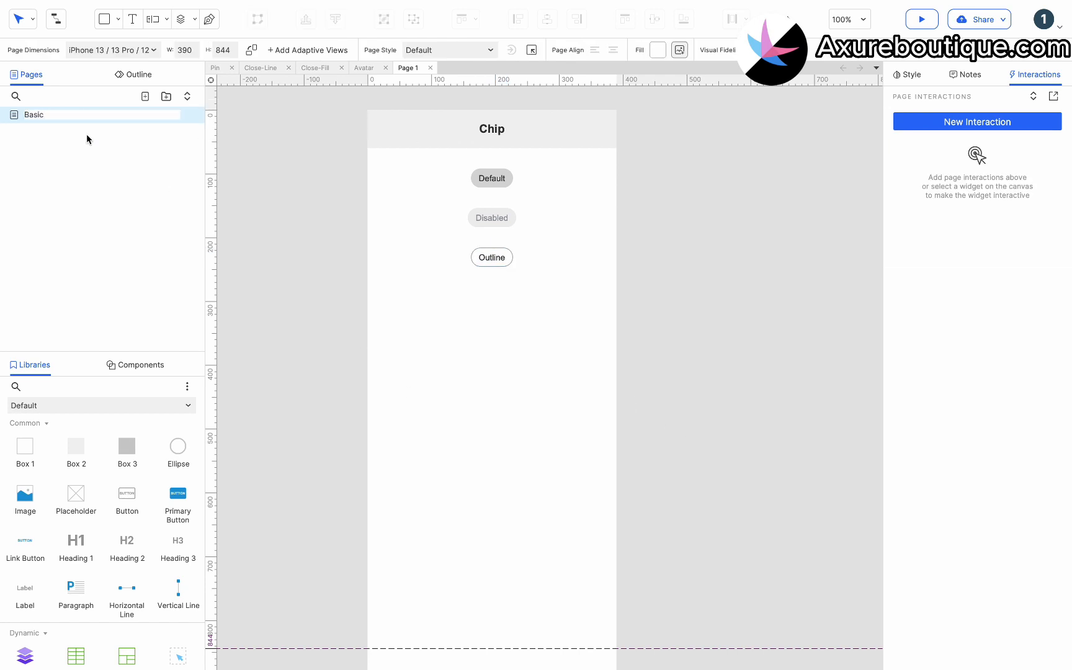
pyautogui.rightClick(32, 115)
pyautogui.write('Slotting Compontents and Icons')
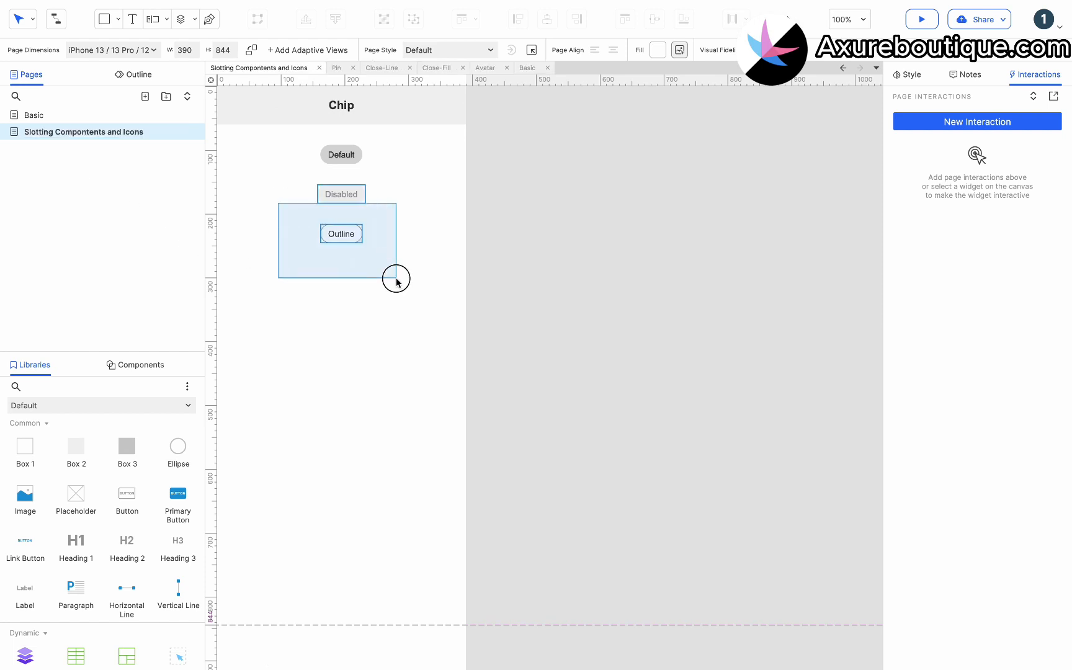
pyautogui.click(340, 154)
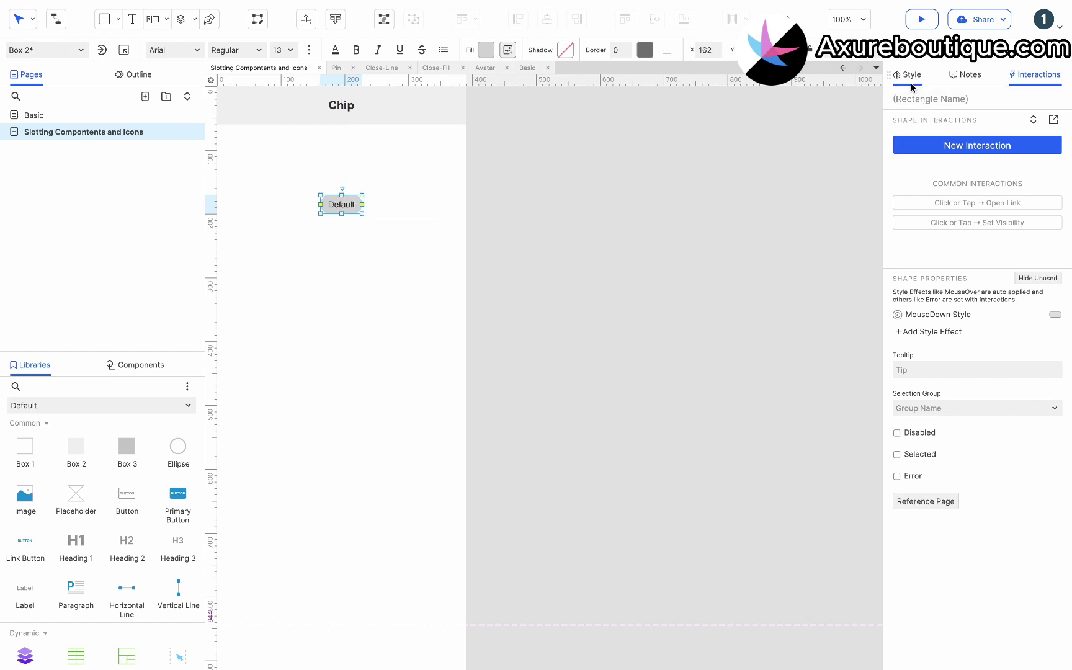
# - Place Avatar and Close-Fill icons from the Components library into the chip labelled Avatar Chip
pyautogui.click(909, 74)
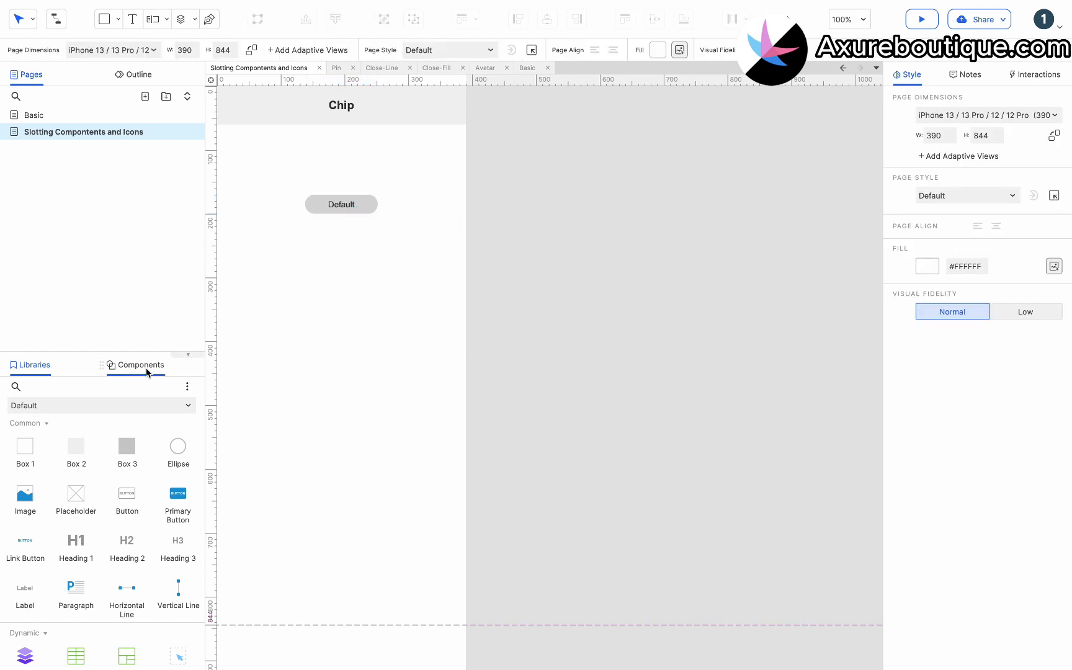
pyautogui.click(140, 364)
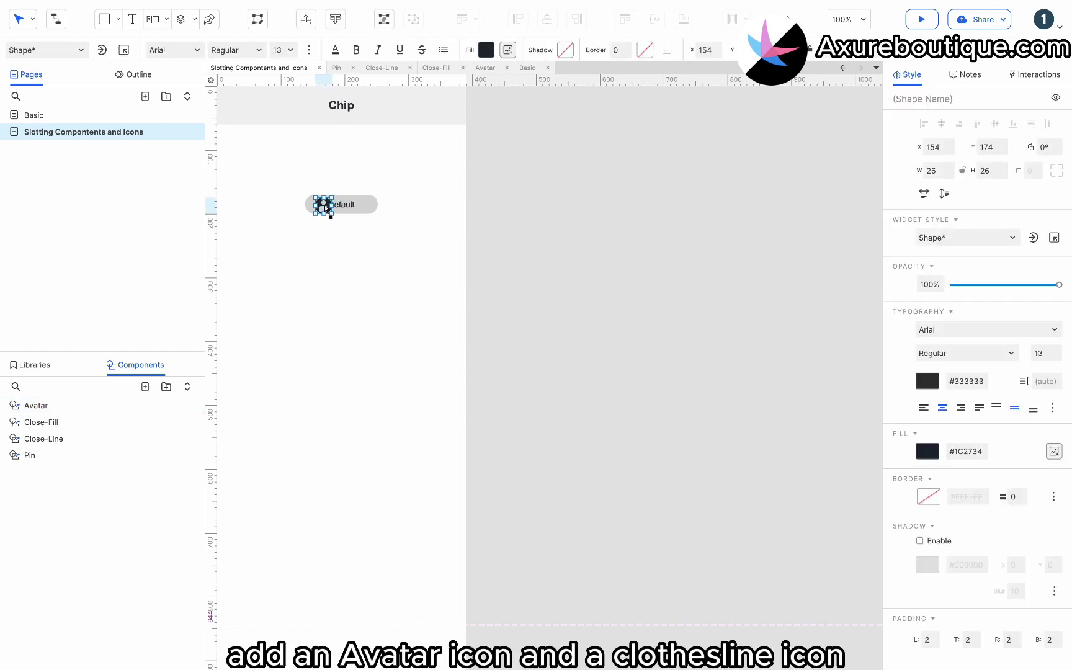
pyautogui.click(351, 244)
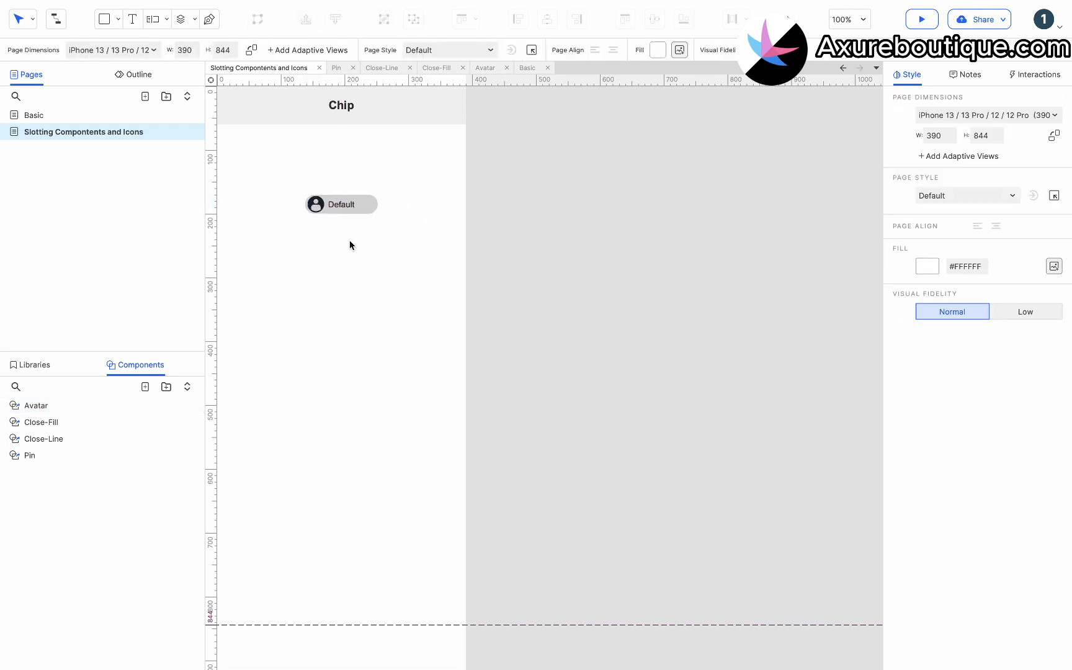
pyautogui.click(43, 422)
pyautogui.write('Avatar Chip')
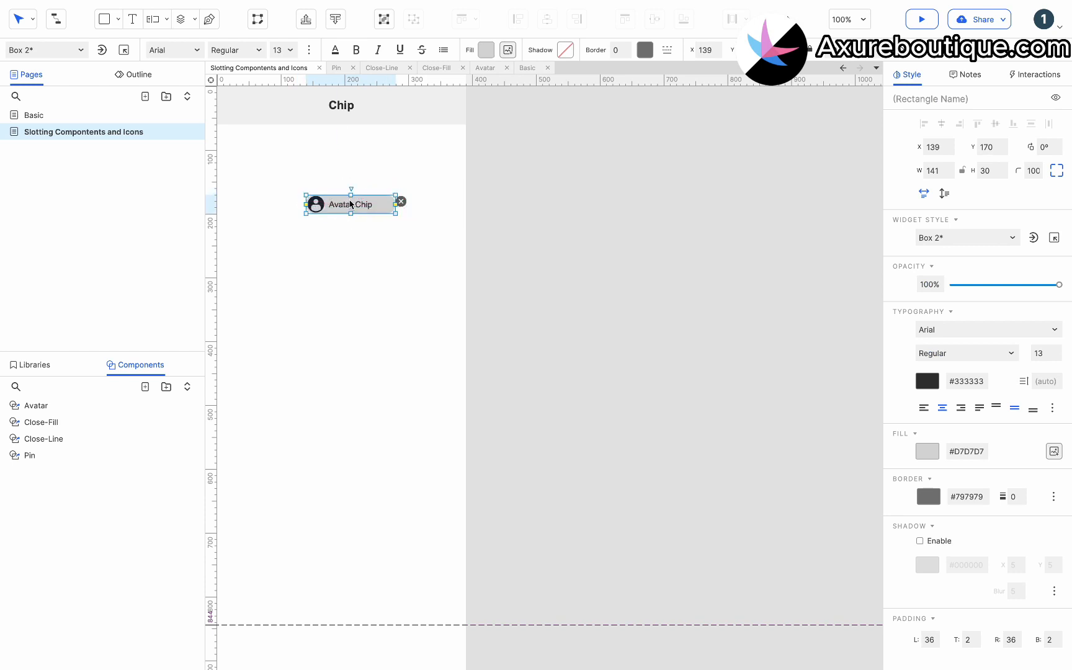
pyautogui.click(400, 203)
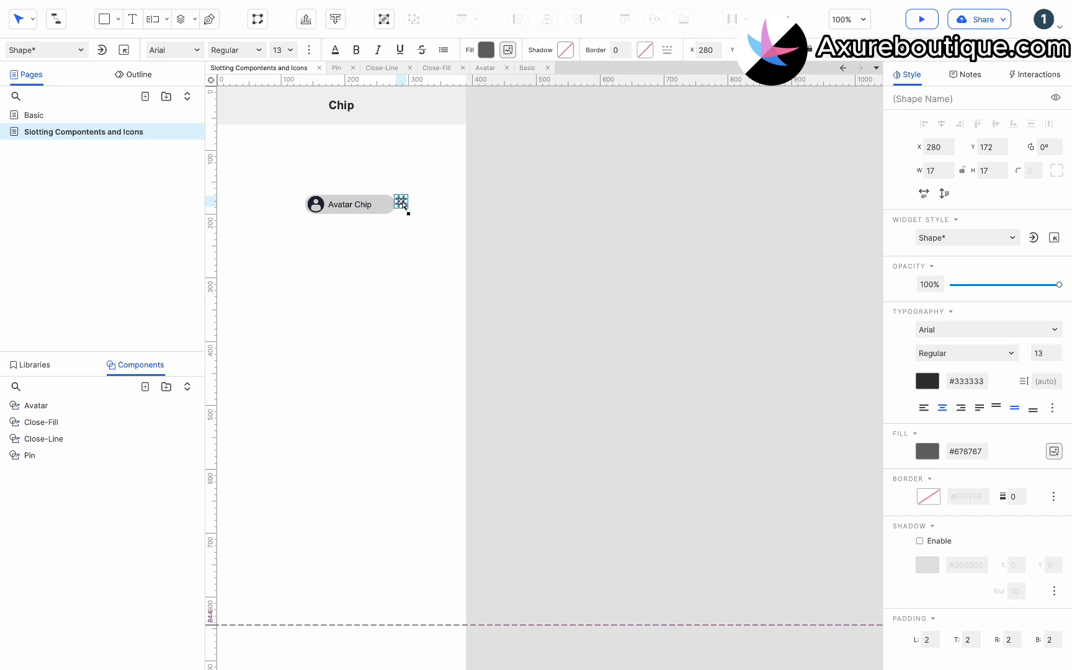
pyautogui.click(438, 221)
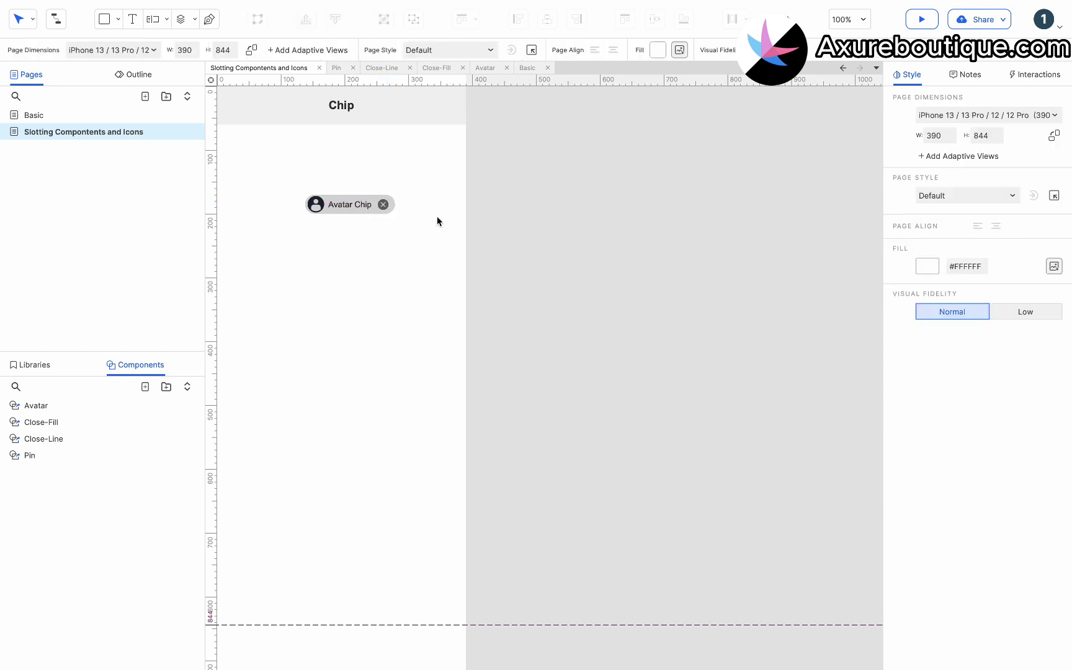
# - Group the chip with both icons and enable Apply Mouse Style Effects for the group
pyautogui.click(349, 204)
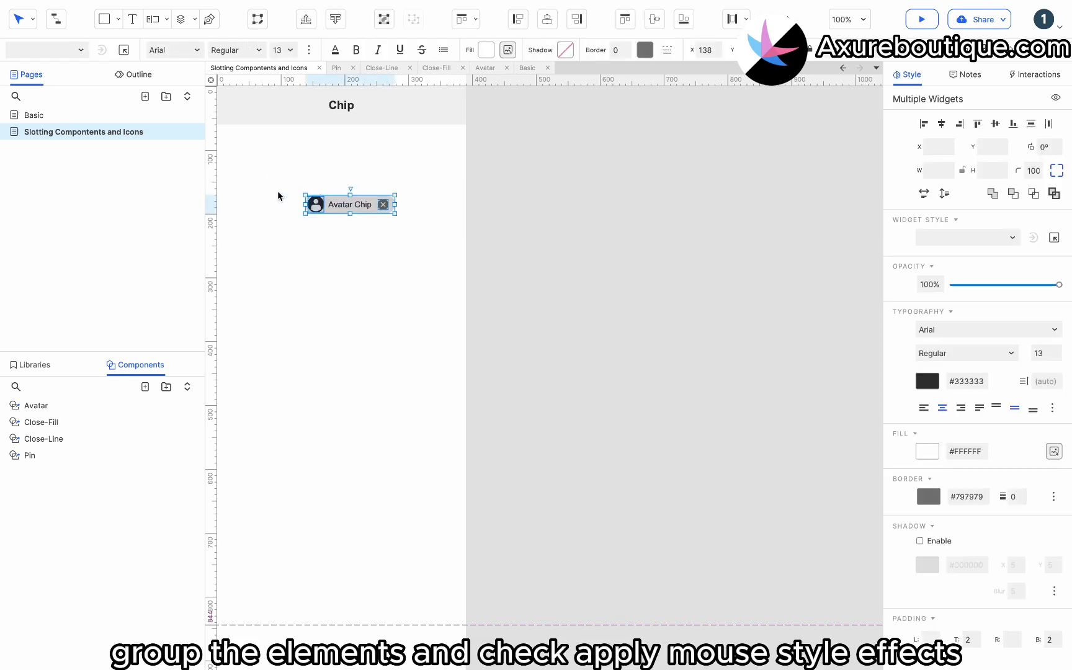
pyautogui.press('ctrl+g')
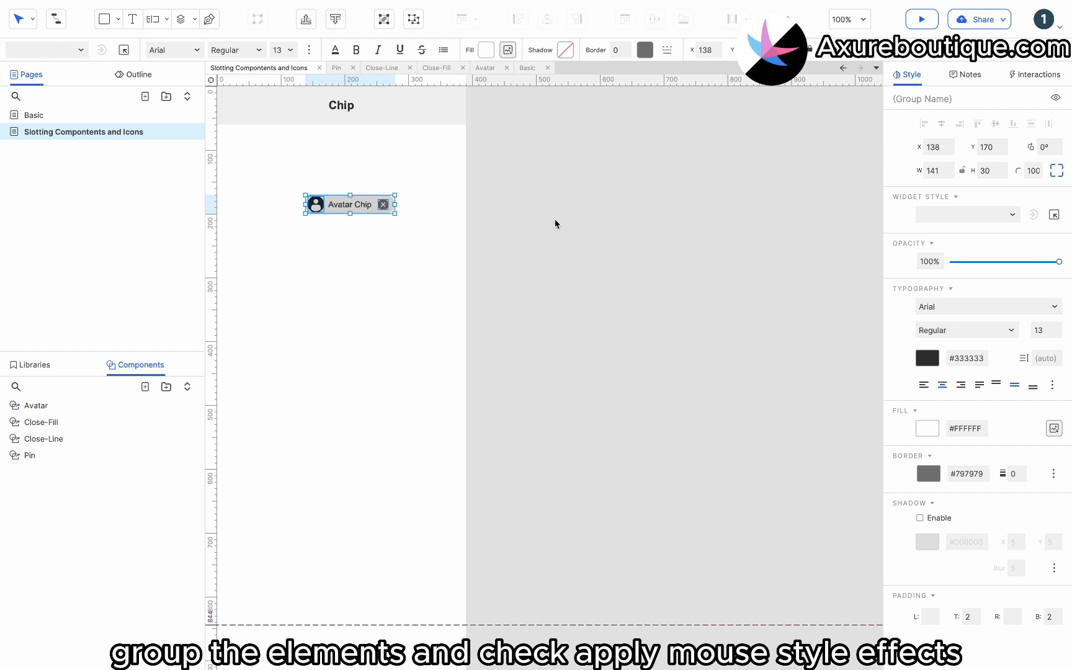
pyautogui.click(1033, 75)
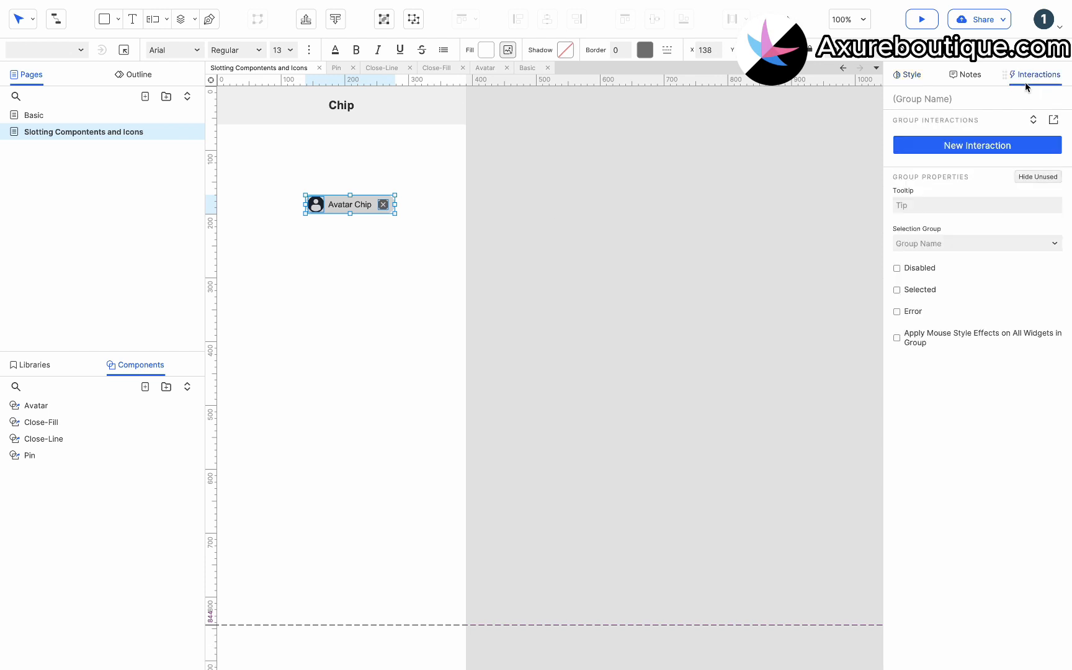
pyautogui.click(895, 337)
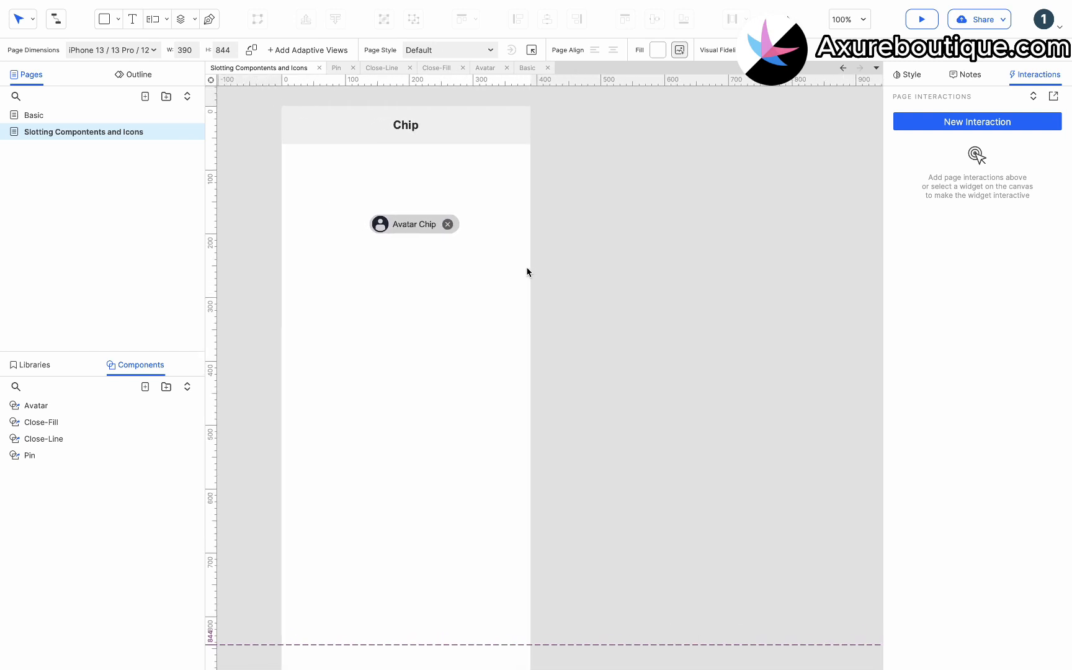
# - Duplicate Avatar Chip as Icon Chip with Pin and Close-Line icons
pyautogui.click(413, 225)
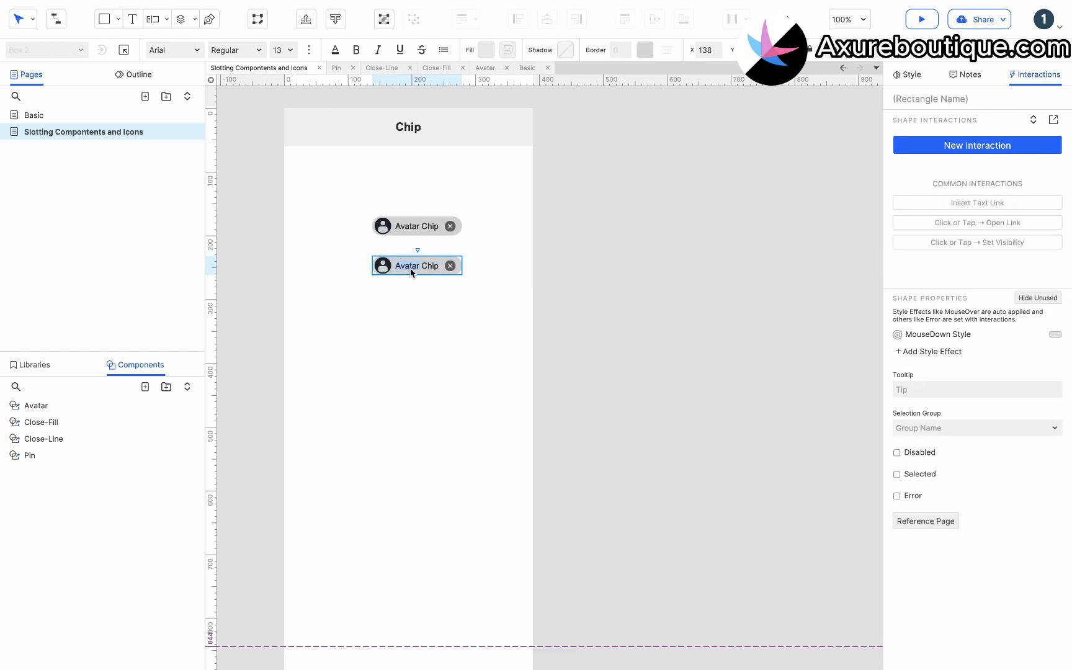
pyautogui.doubleClick(414, 265)
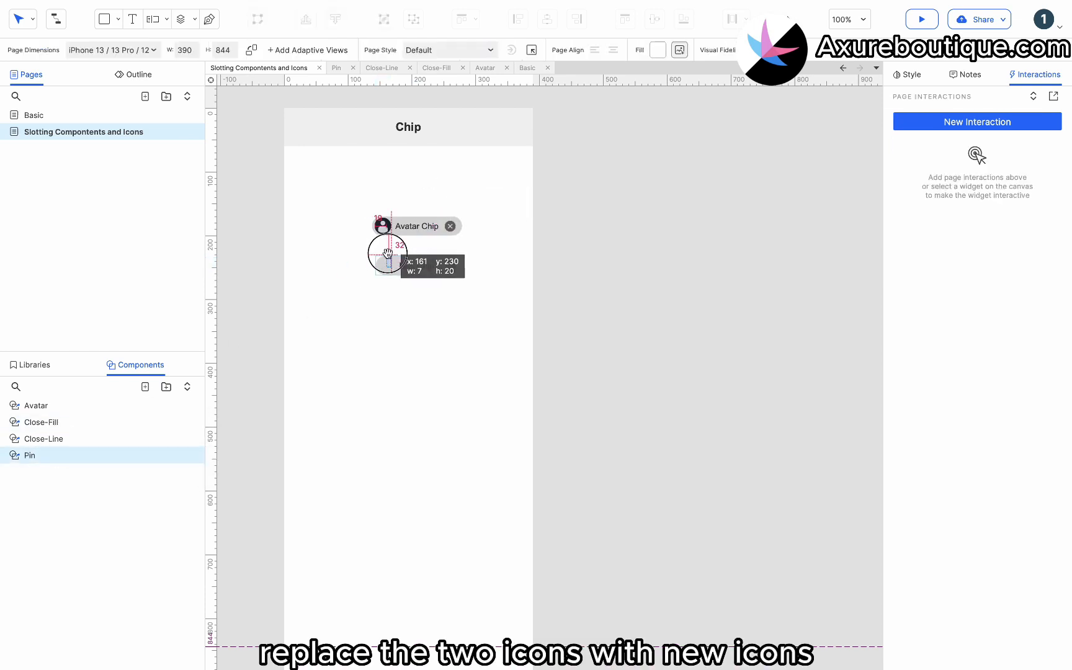
pyautogui.click(414, 265)
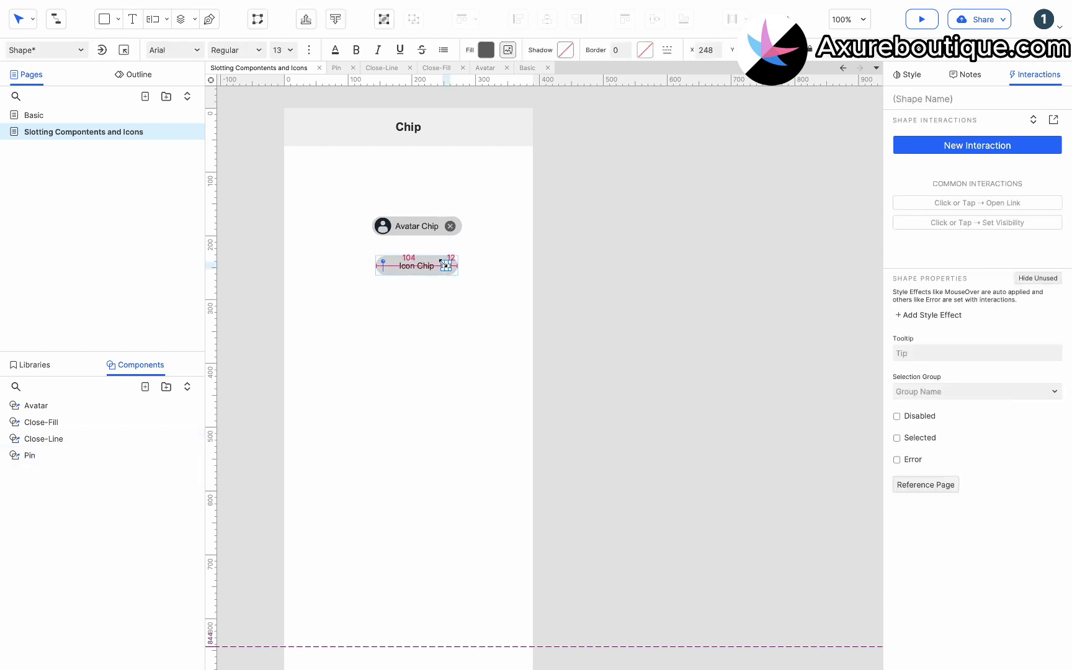
pyautogui.click(414, 266)
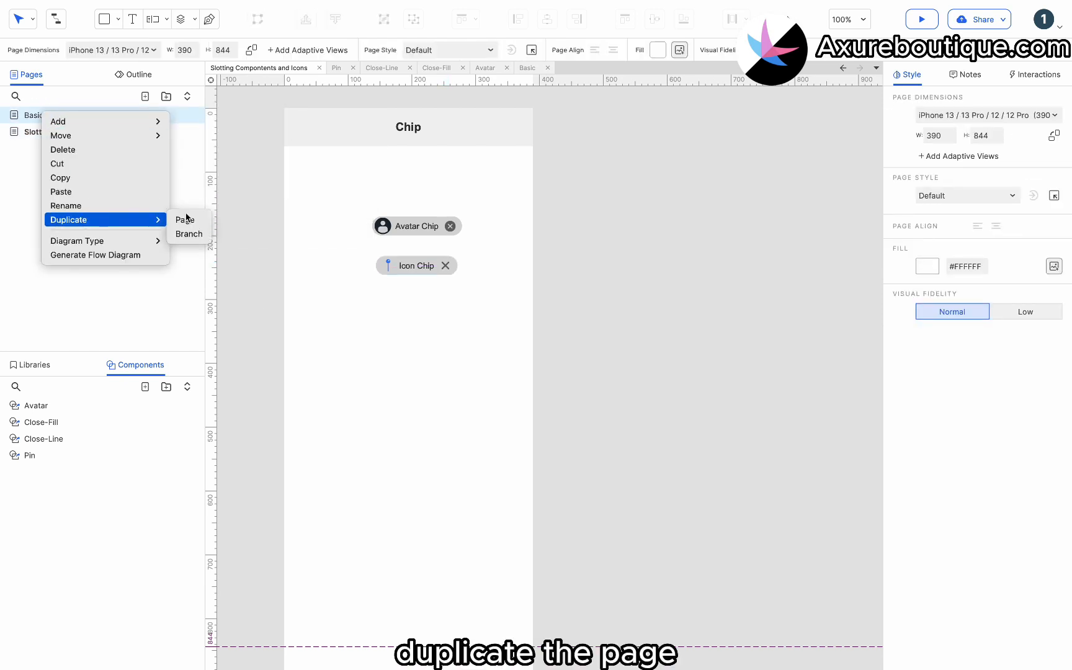
# - Duplicate Basic as a Theming page moved to the bottom of the page list
pyautogui.click(184, 220)
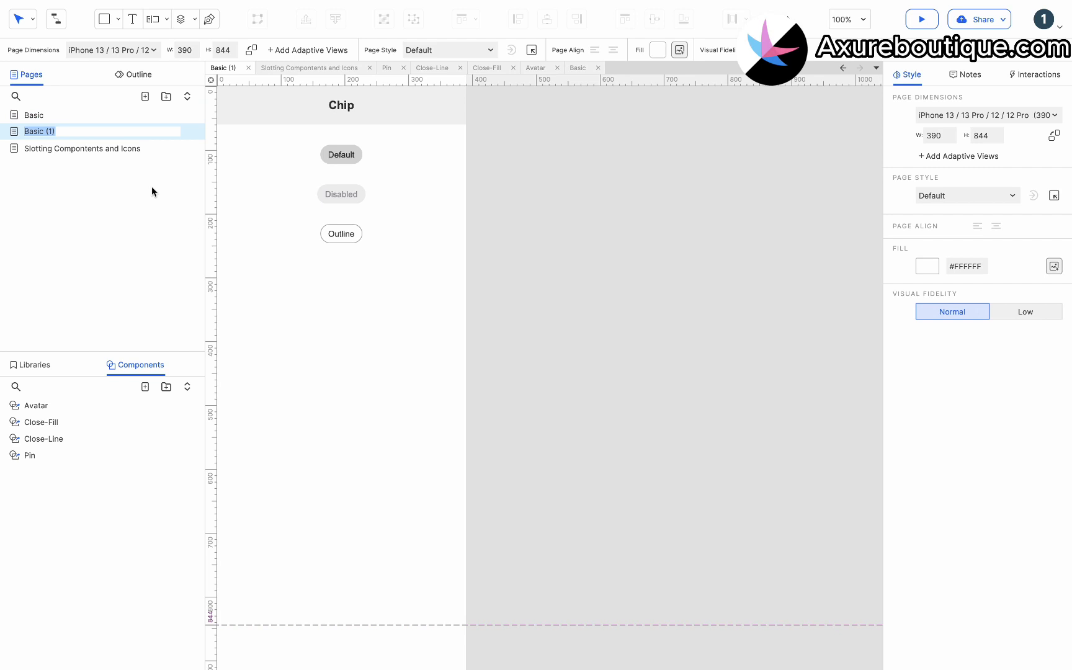
pyautogui.write('Theming')
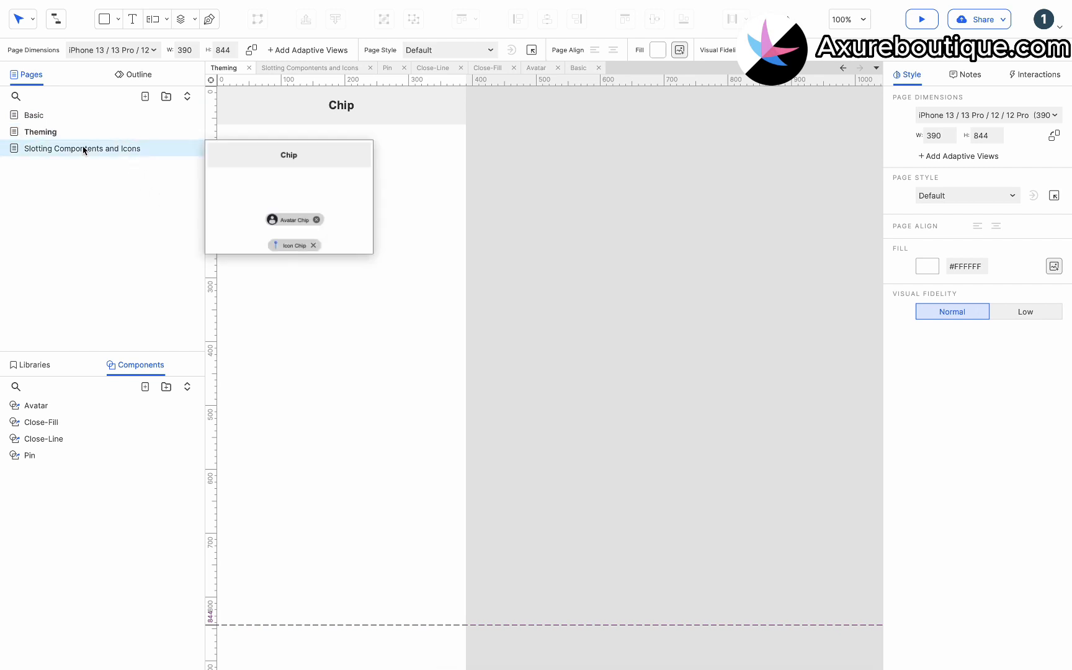
pyautogui.click(41, 149)
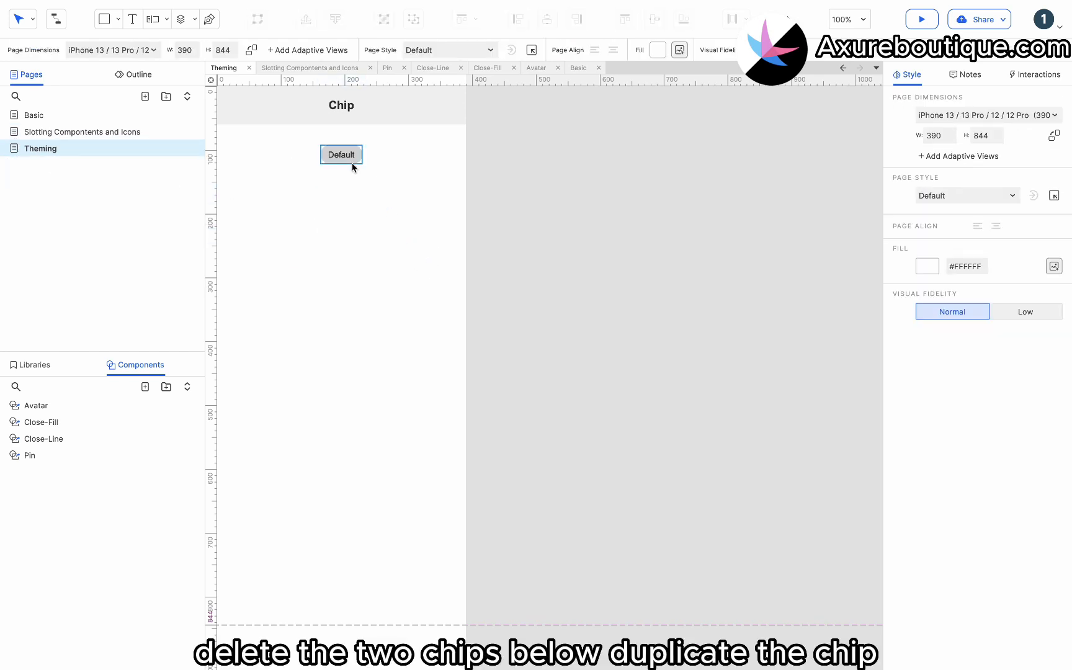
# - Duplicate Default as Primary with #3880FF text and 14% opacity blue fill
pyautogui.click(340, 154)
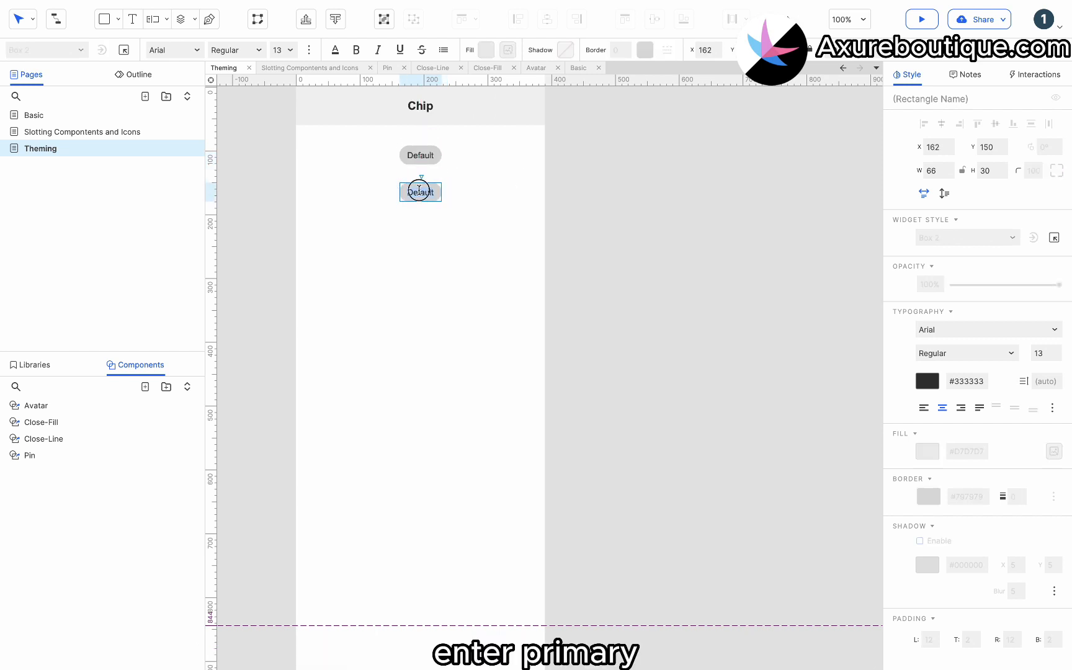
pyautogui.write('Primary')
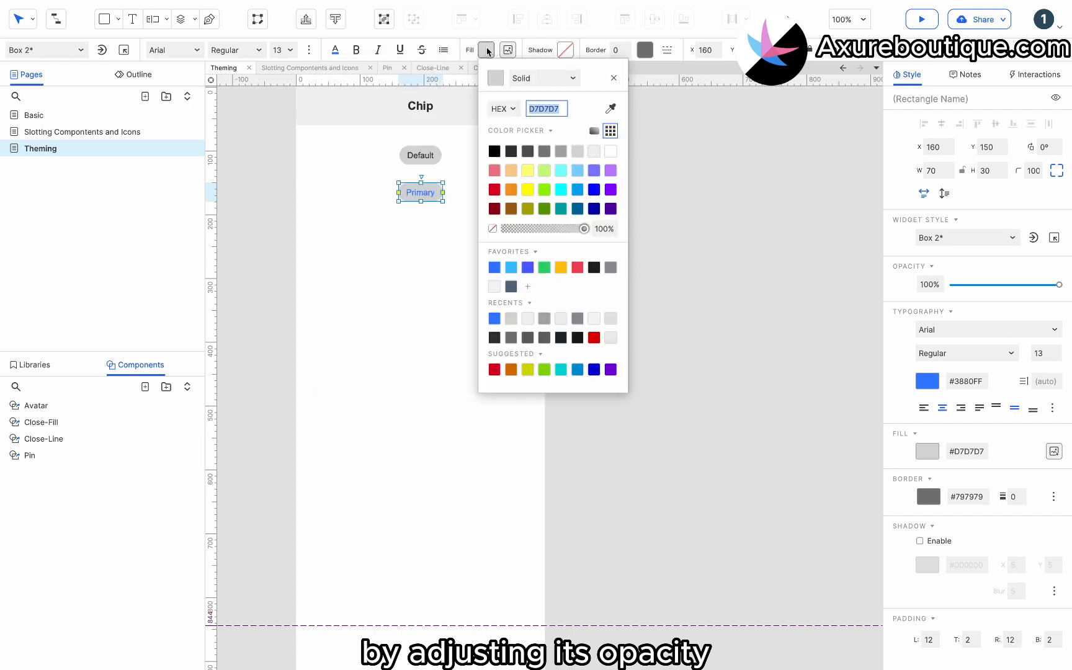
pyautogui.click(494, 267)
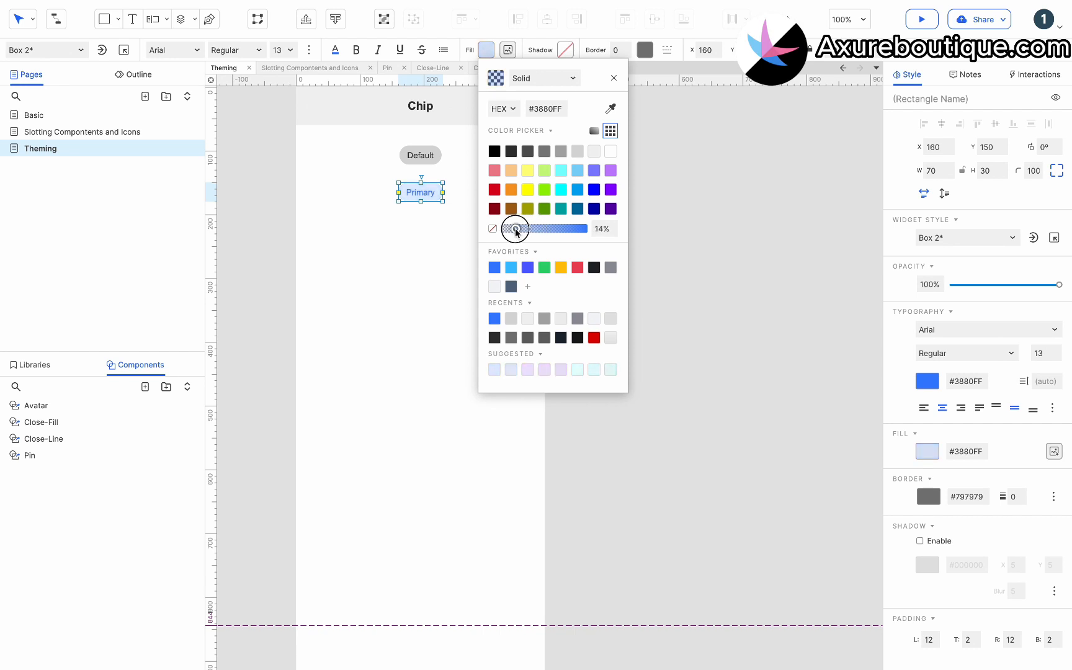
pyautogui.click(613, 77)
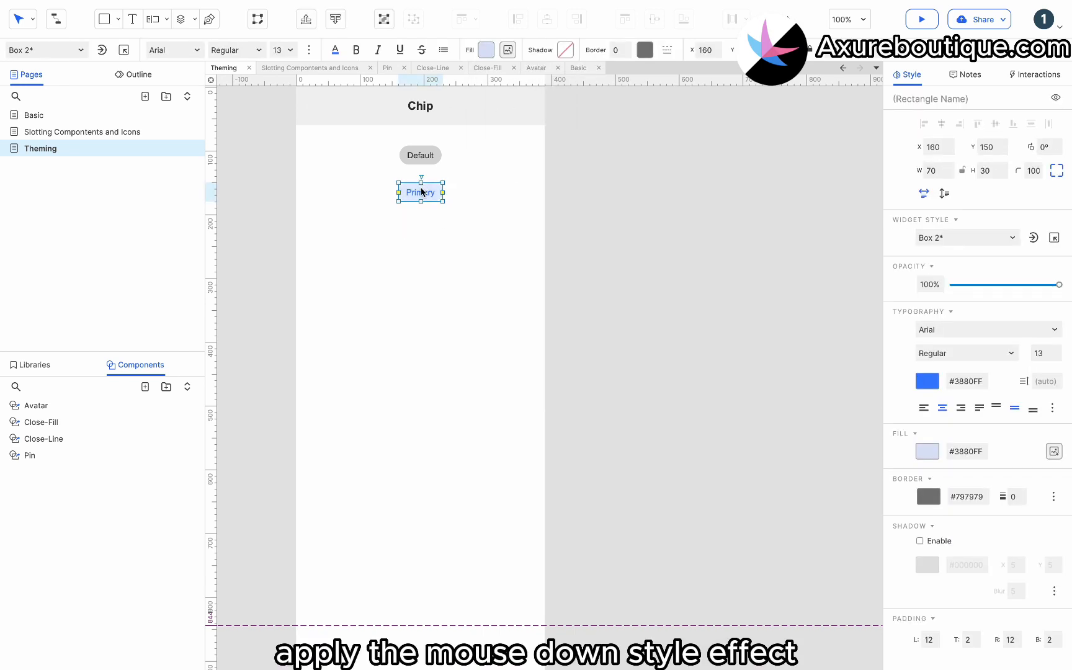
# - Add a MouseDown style with a solid #3880FF fill to Primary
pyautogui.click(1033, 74)
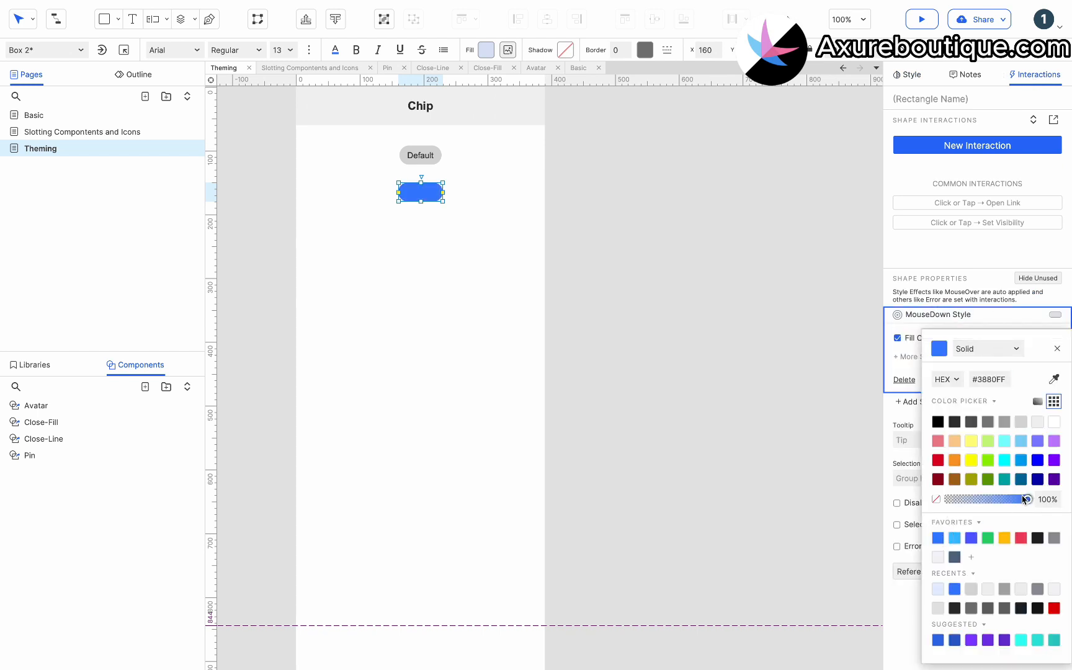
pyautogui.click(433, 220)
pyautogui.write('Secondary')
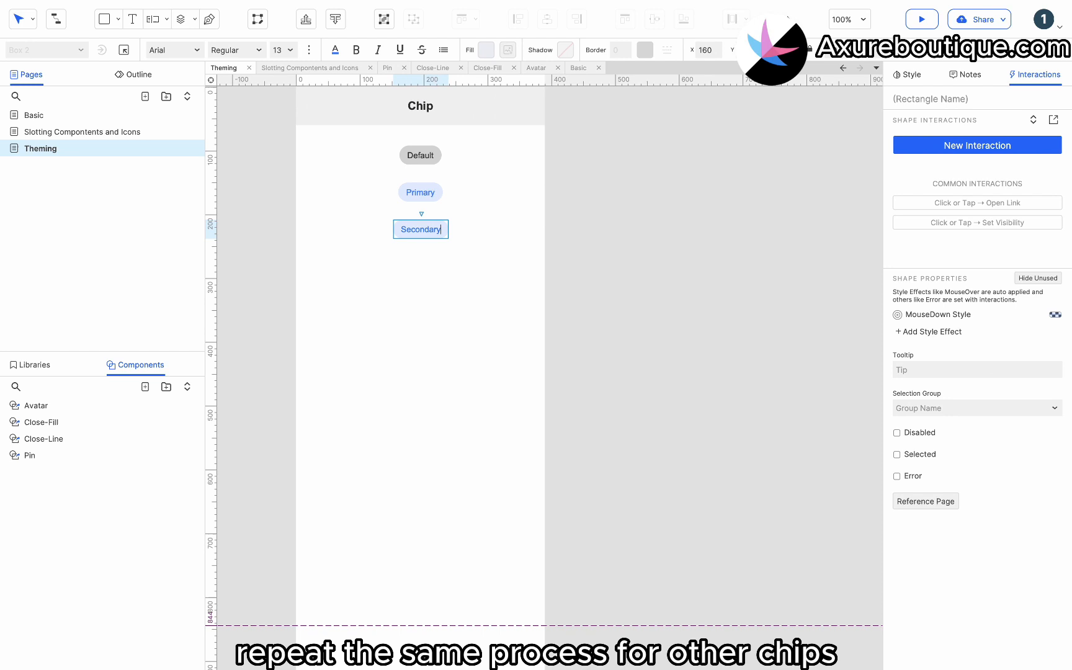
# - Add cyan Secondary and purple Tertiary chips with tinted pressed fills
pyautogui.click(485, 50)
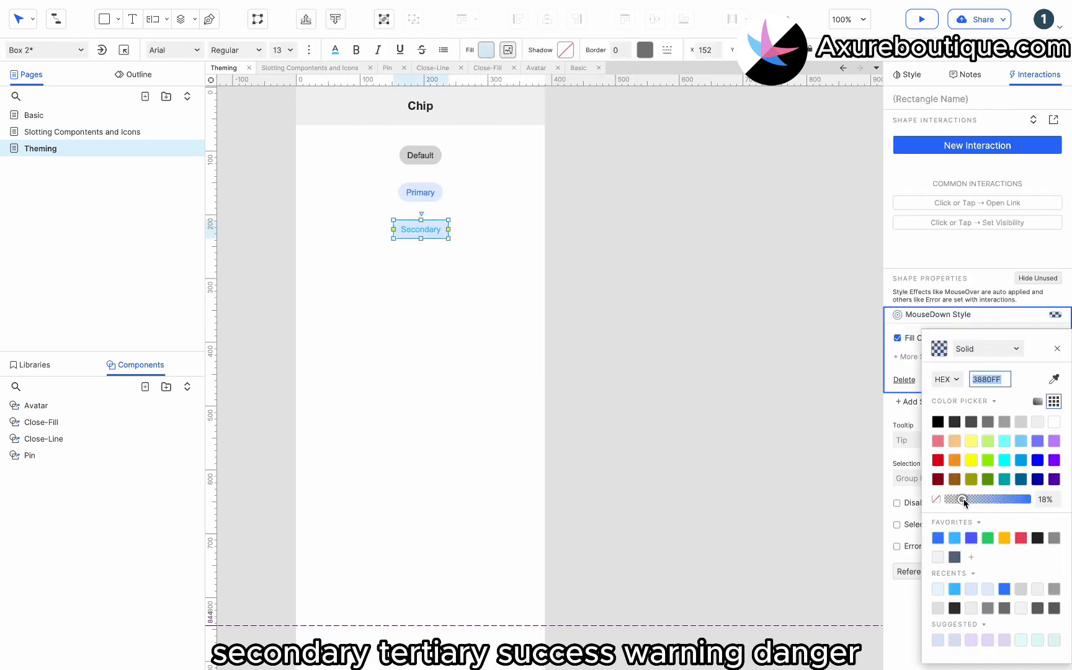
pyautogui.click(1056, 349)
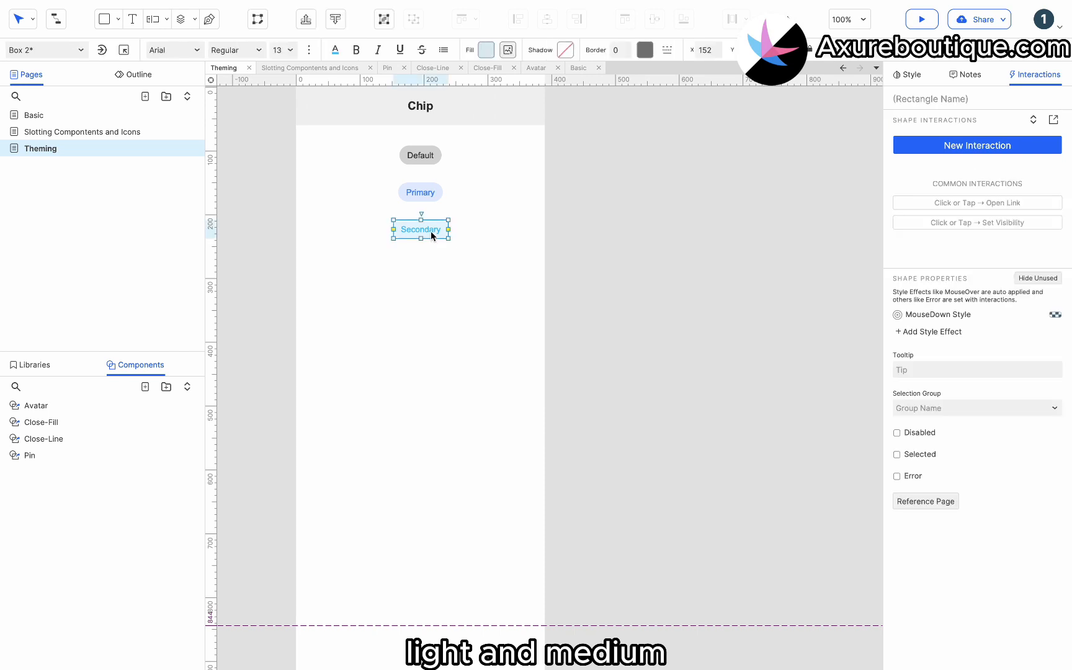
pyautogui.click(419, 266)
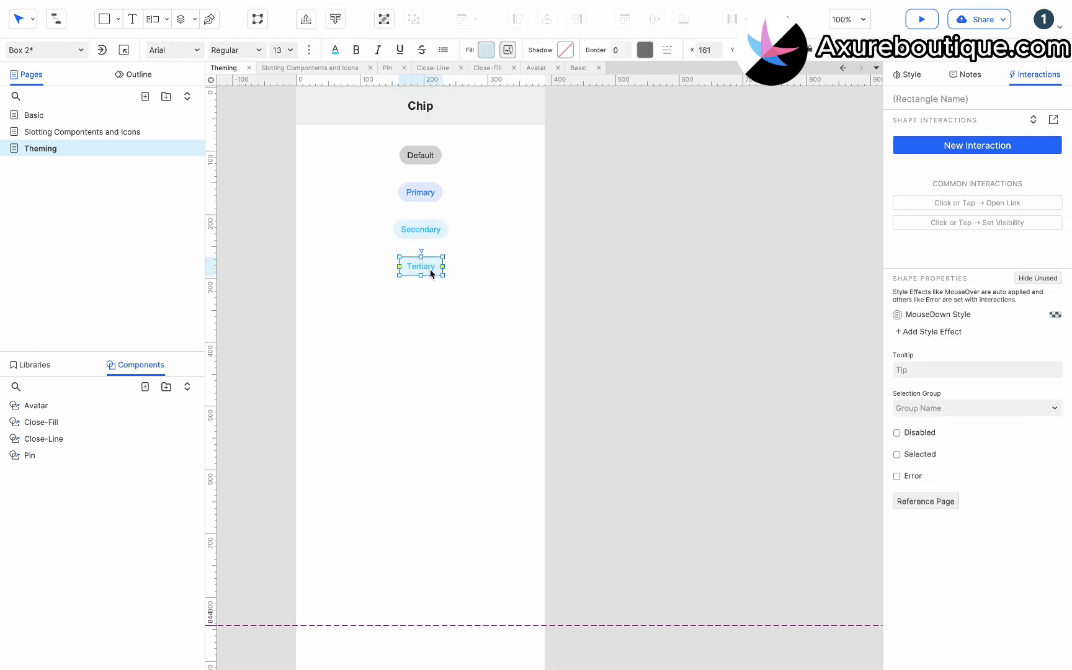
pyautogui.click(486, 50)
pyautogui.write('Suc')
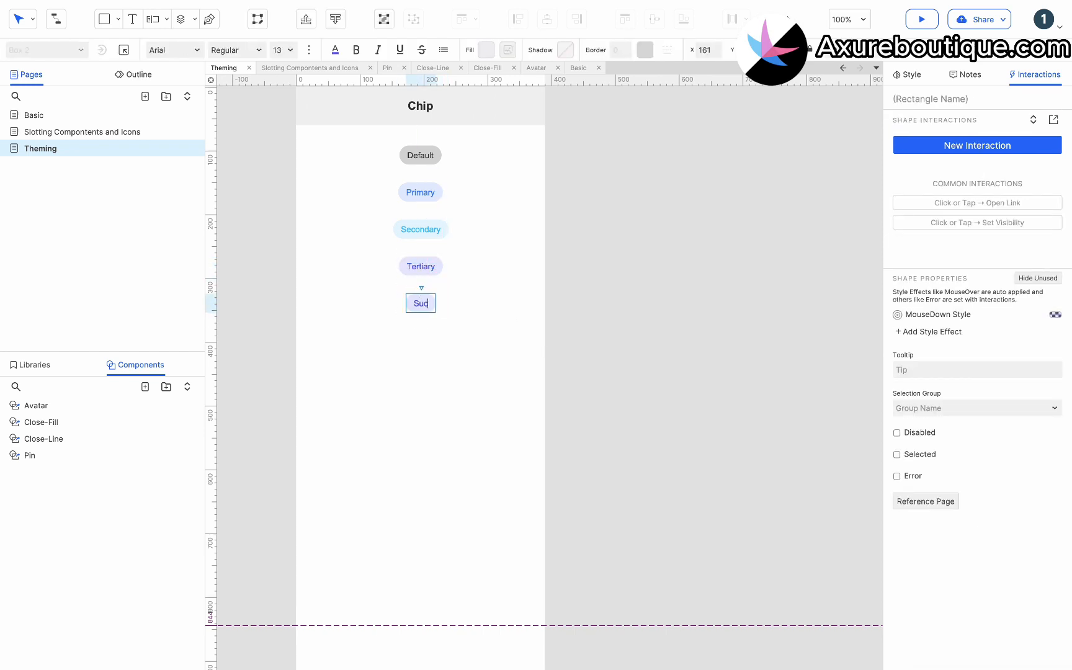
# - Add green Success, yellow Success and pink Danger chips with tinted pressed fills
pyautogui.click(485, 50)
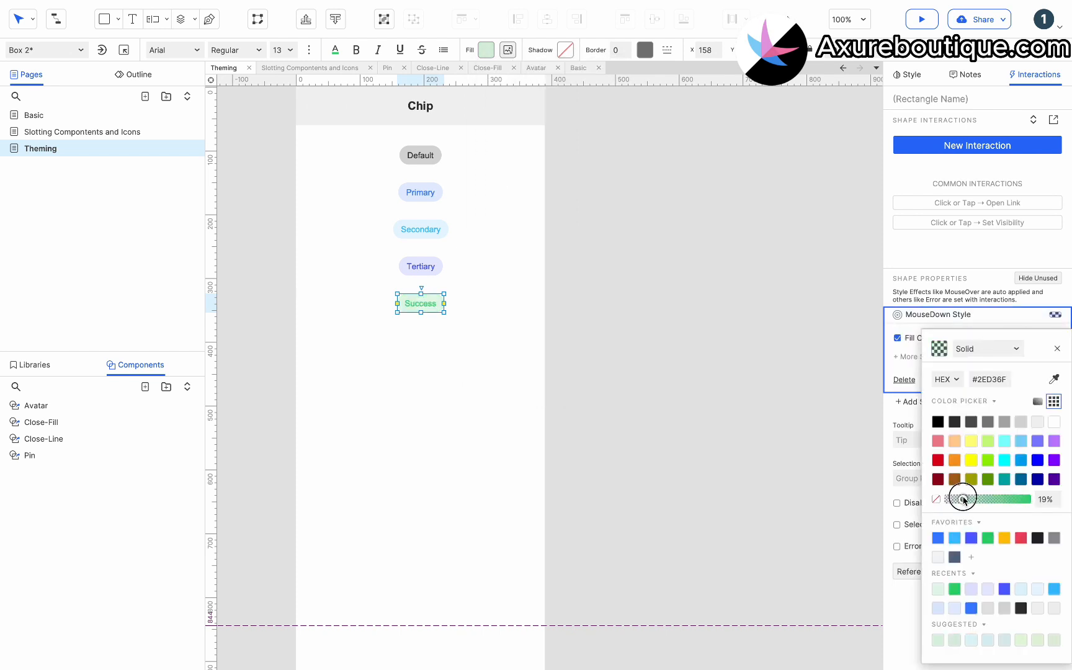
pyautogui.click(1057, 348)
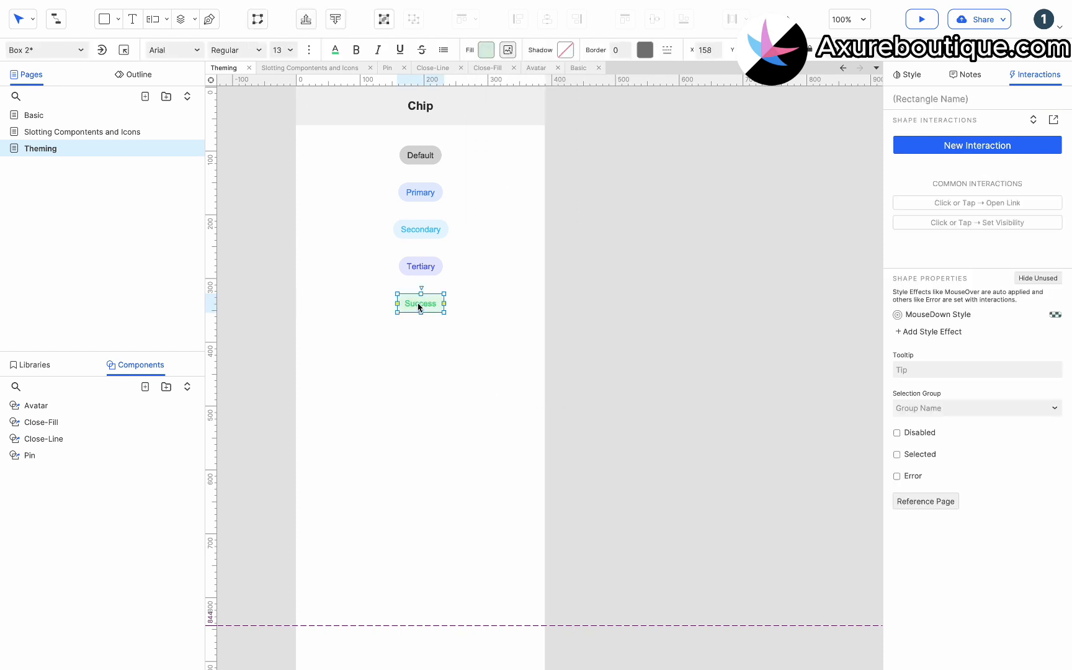
pyautogui.click(486, 50)
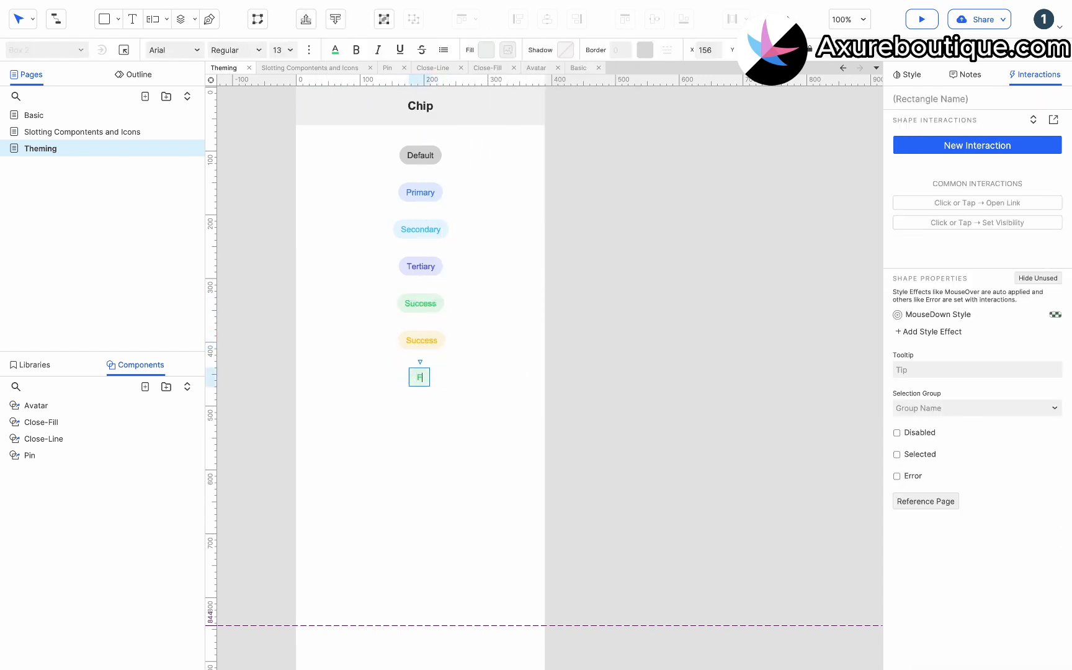
pyautogui.click(485, 50)
pyautogui.write('Danger')
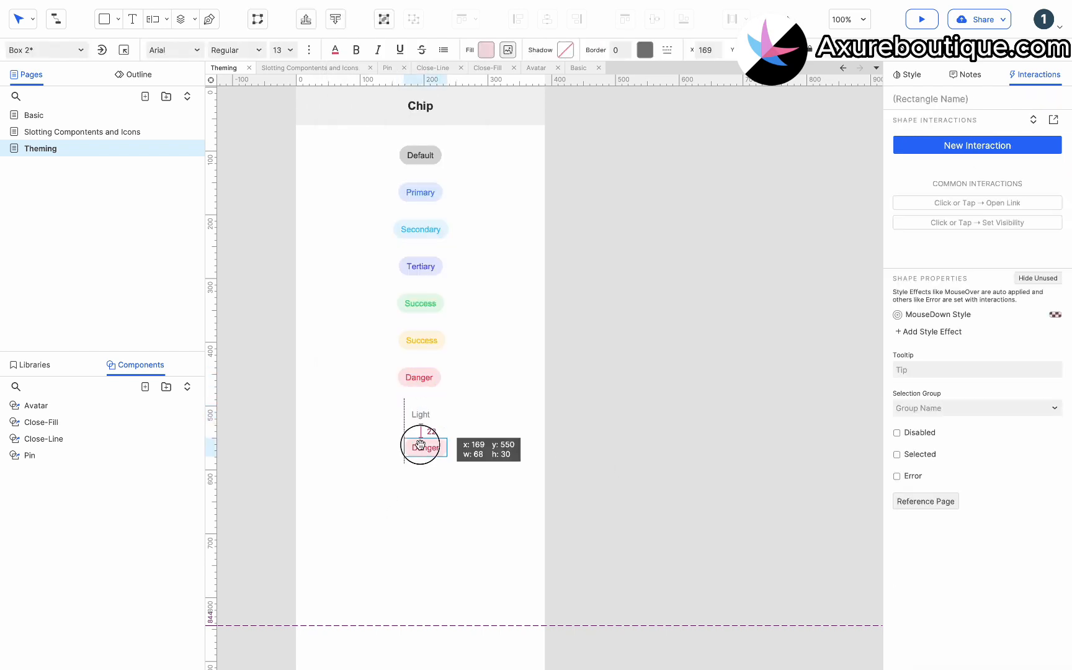
# - Add a Medium chip below Light with its pressed-state fill
pyautogui.click(486, 50)
pyautogui.write('Medium')
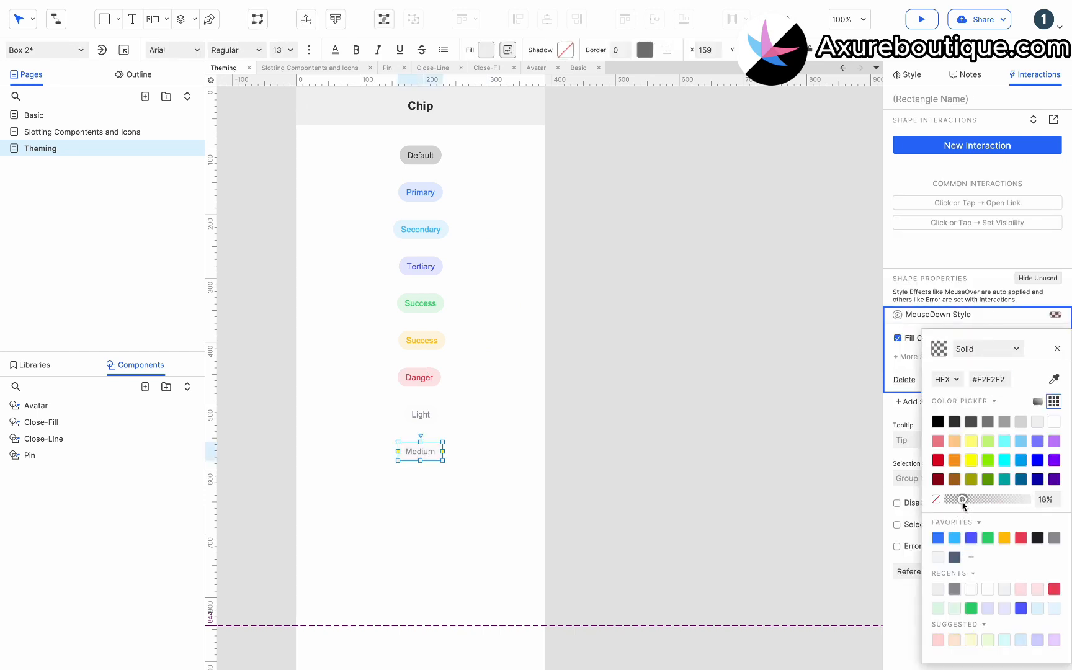
pyautogui.click(1019, 421)
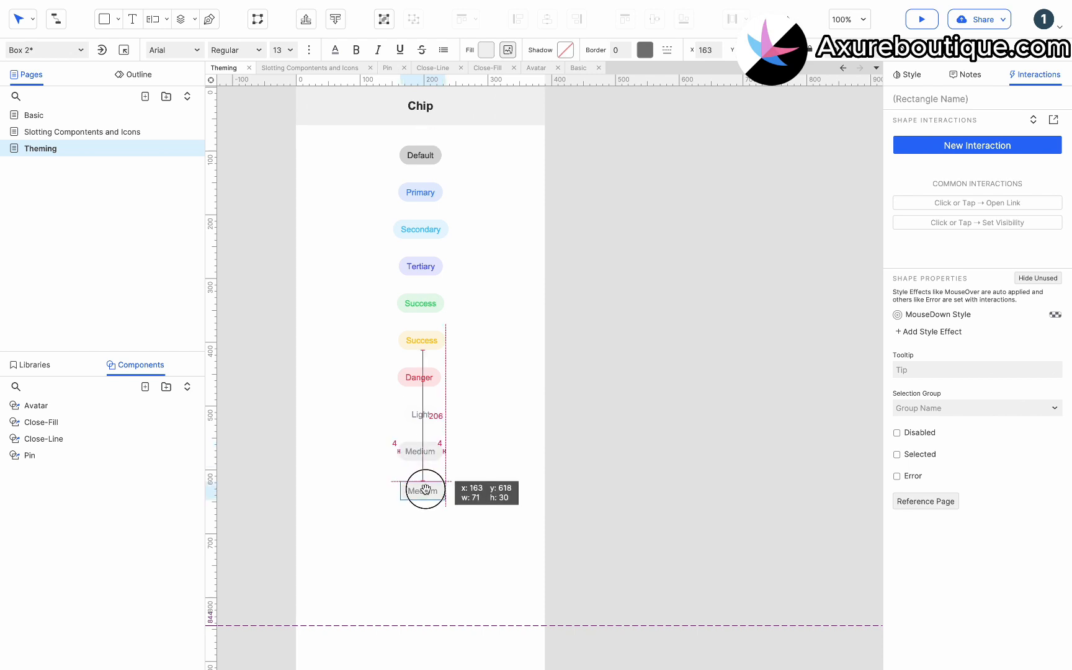
# - Add a Dark chip with #92949C fill and a pressed-state fill
pyautogui.click(485, 49)
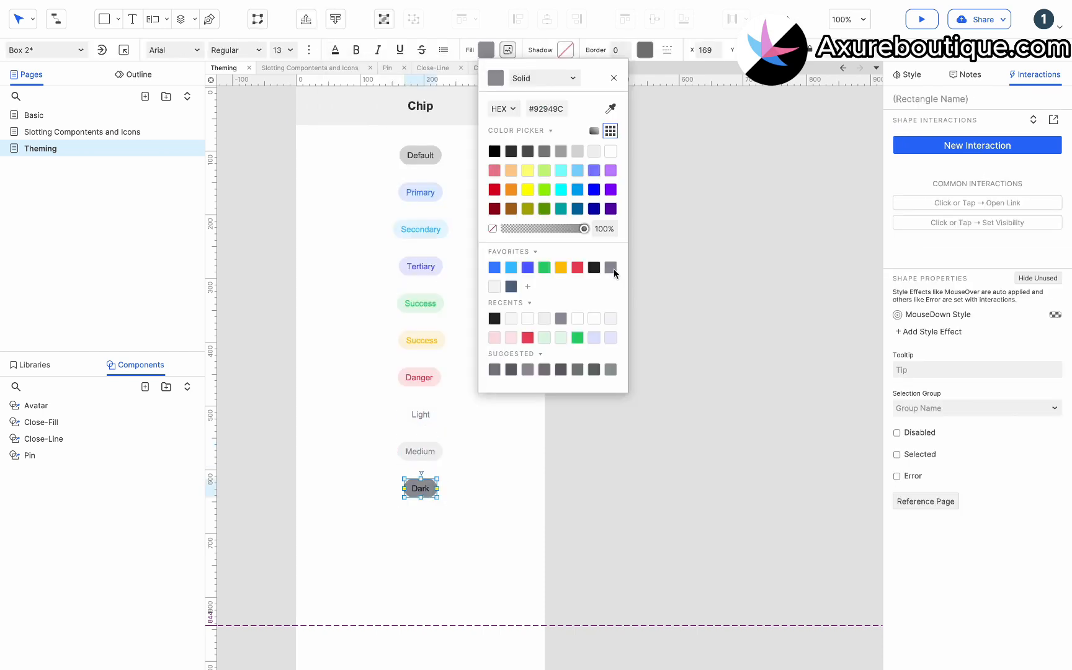
pyautogui.click(610, 267)
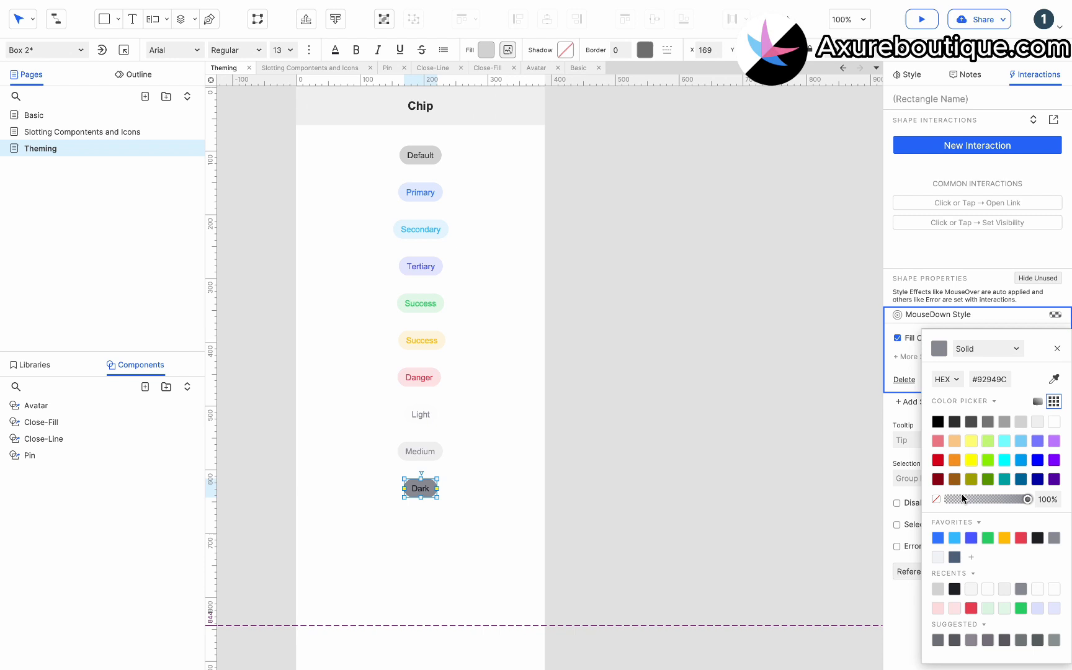
pyautogui.click(520, 527)
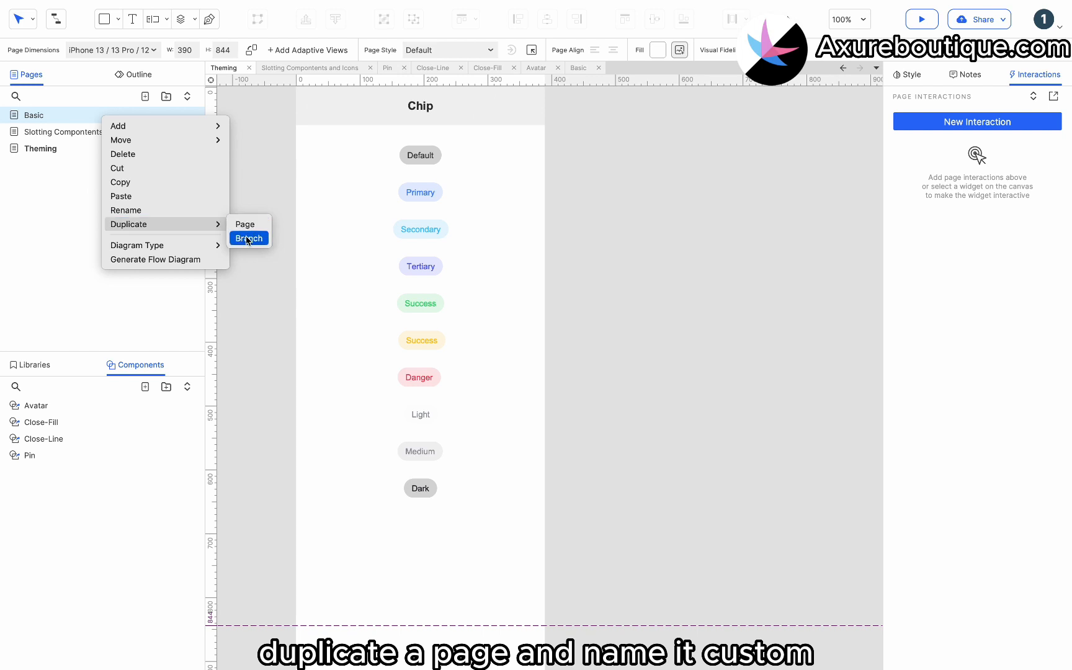
# - Branch-duplicate Basic as Custom, keep only the Default chip with dark fill and blue text
pyautogui.click(244, 225)
pyautogui.write('Custom')
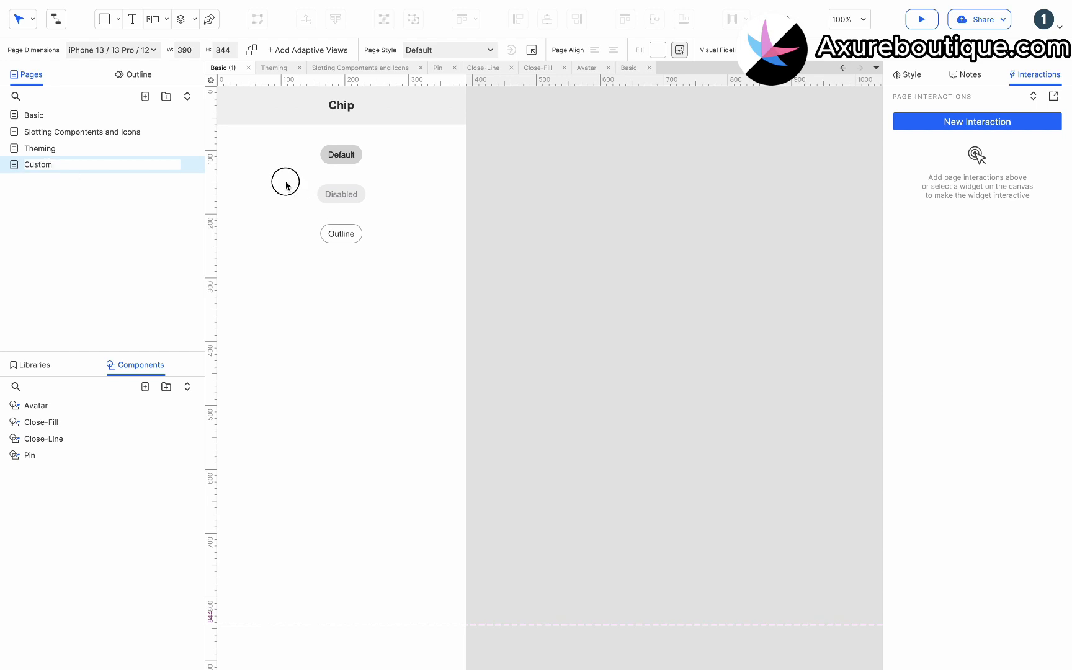
pyautogui.click(340, 154)
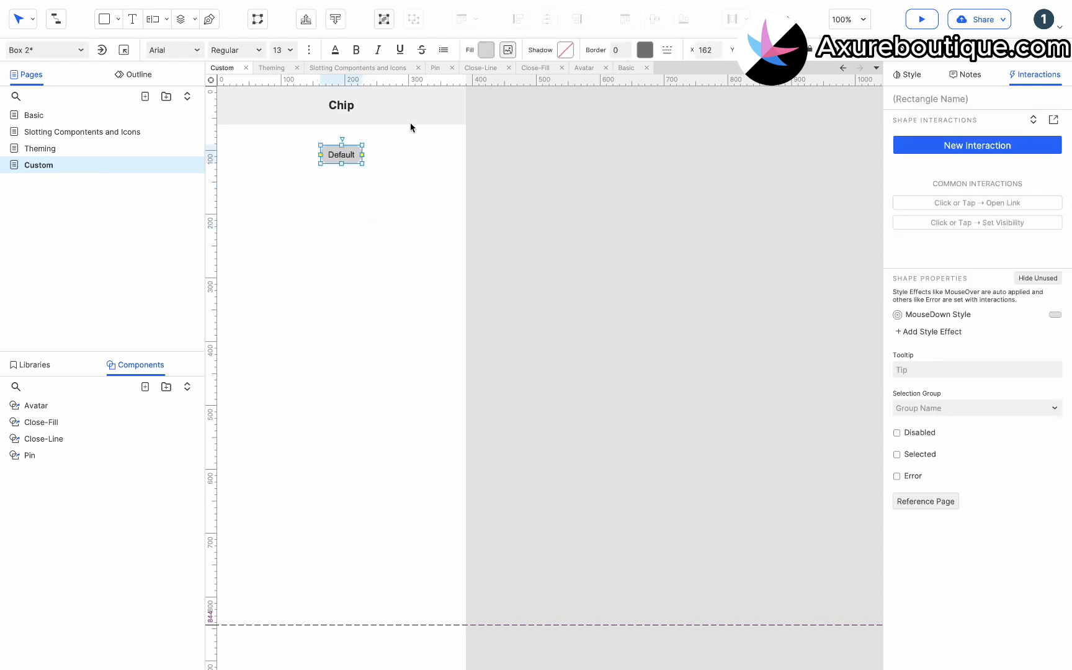
pyautogui.click(488, 49)
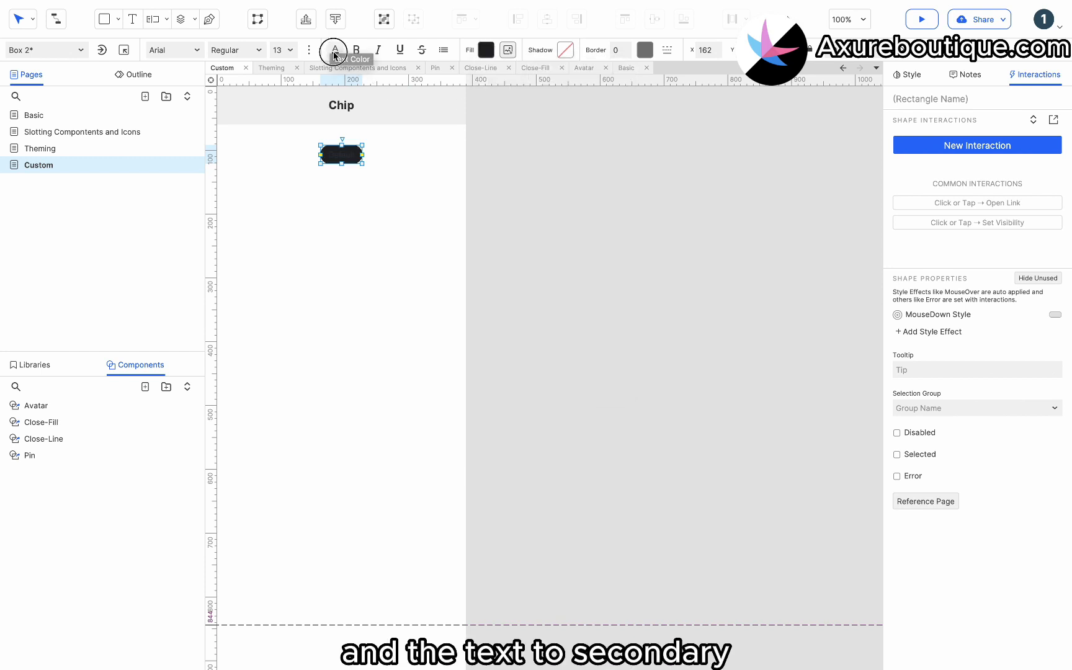
pyautogui.click(334, 49)
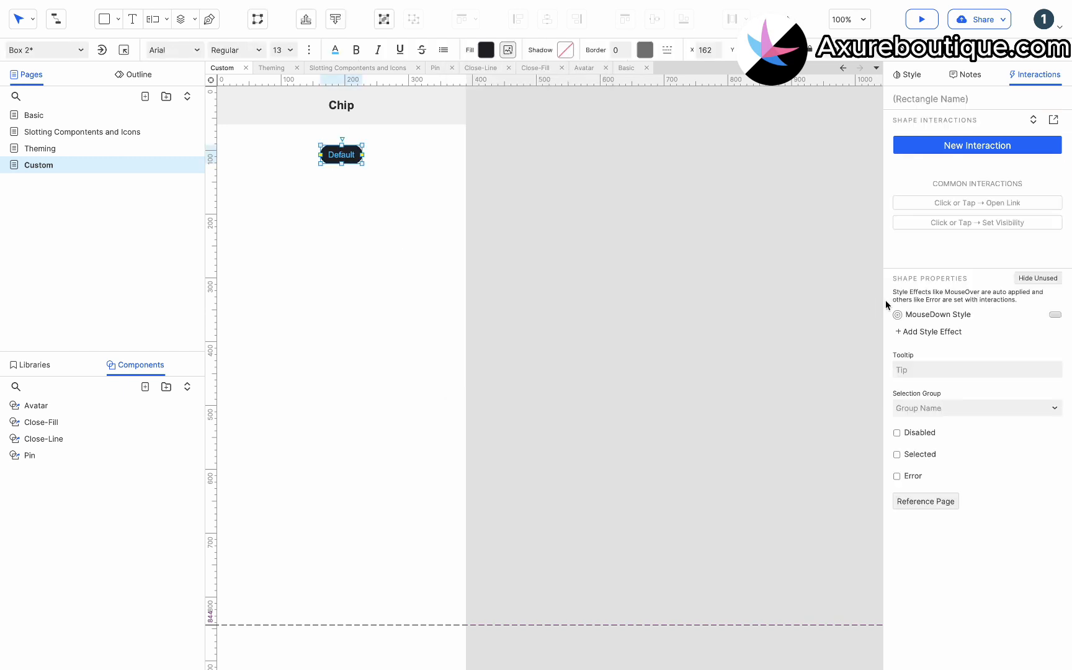
# - Give the chip's MouseDown style a pure black #000000 fill colour
pyautogui.click(937, 314)
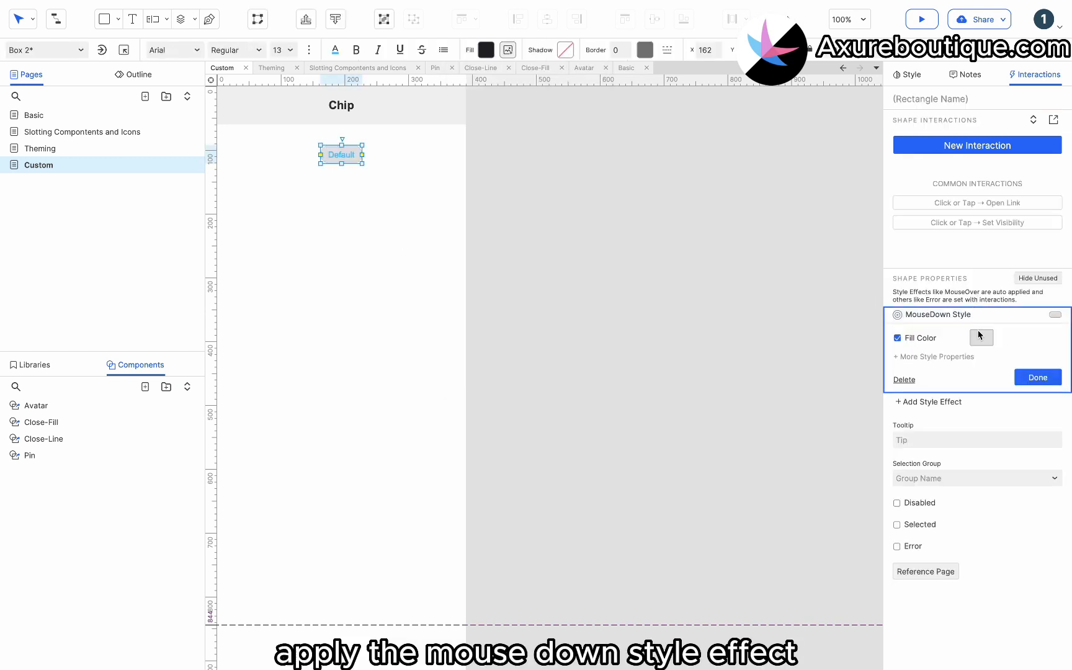
pyautogui.click(981, 337)
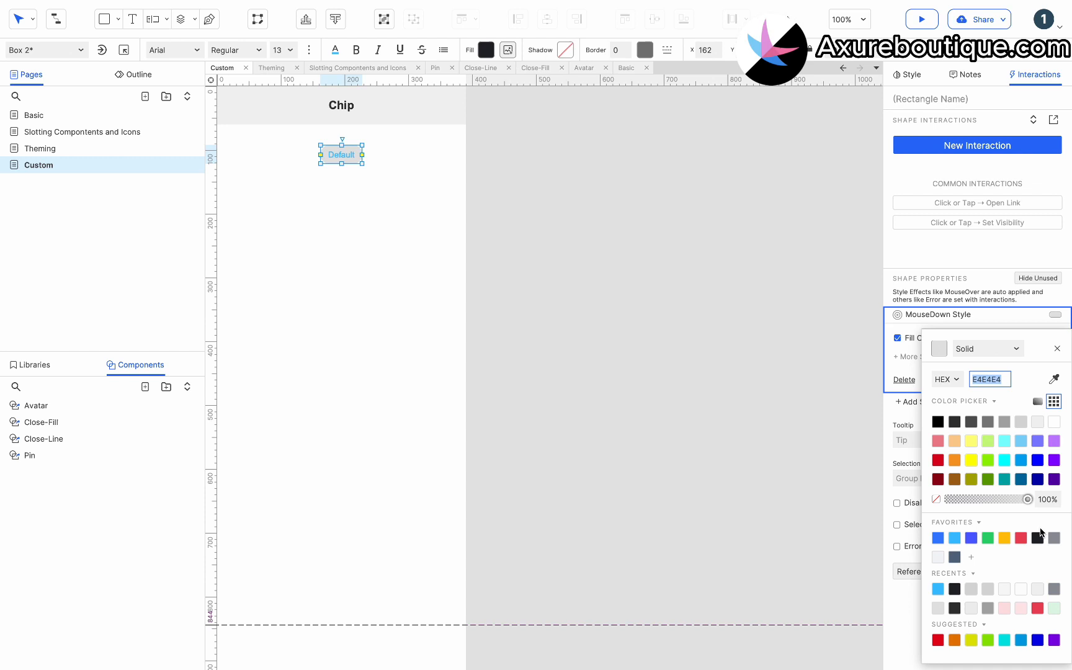
pyautogui.click(937, 422)
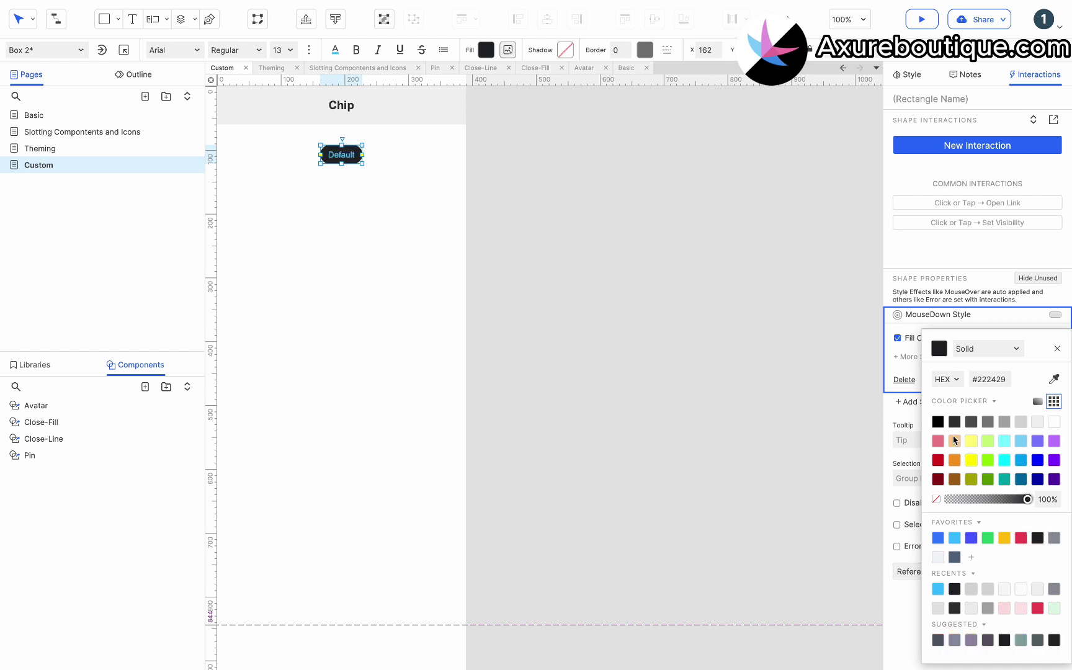
pyautogui.click(936, 420)
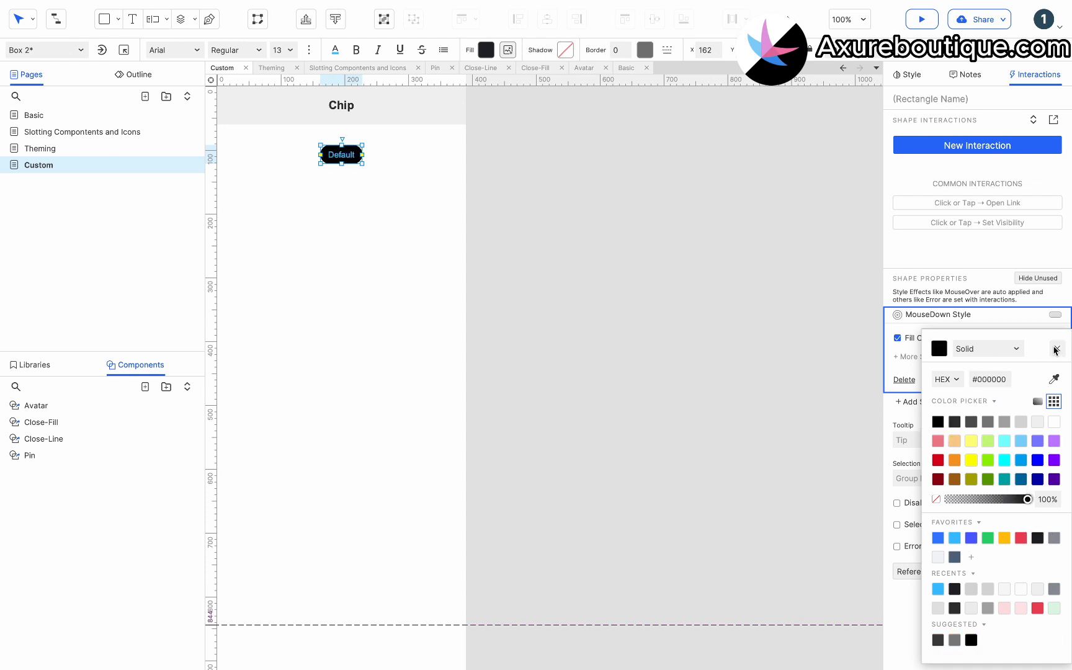
pyautogui.click(1039, 377)
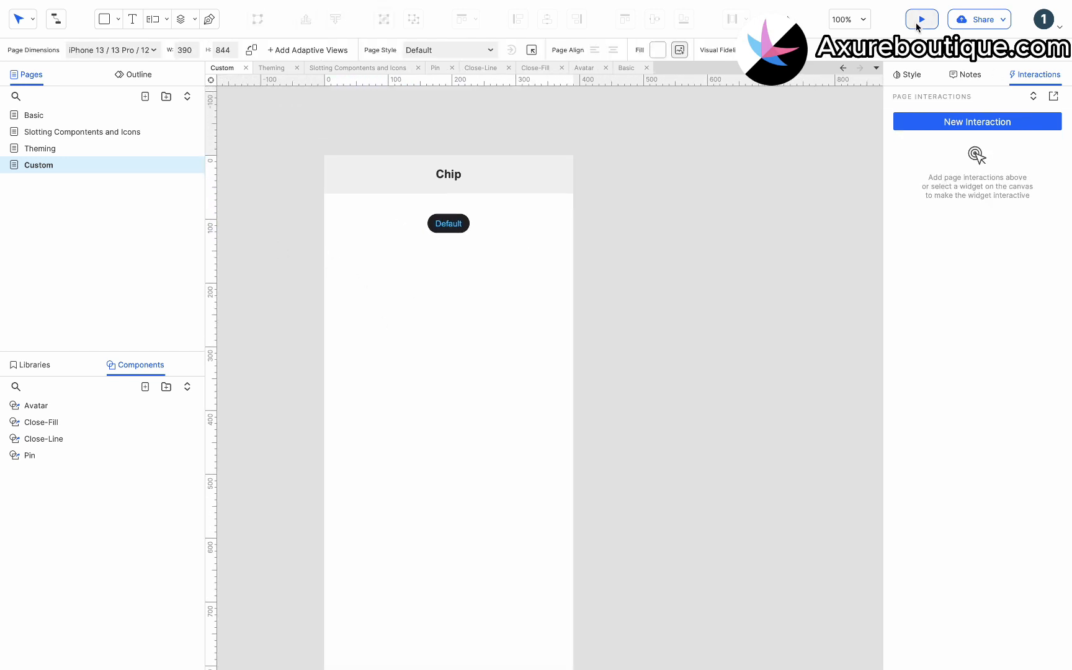
pyautogui.click(922, 18)
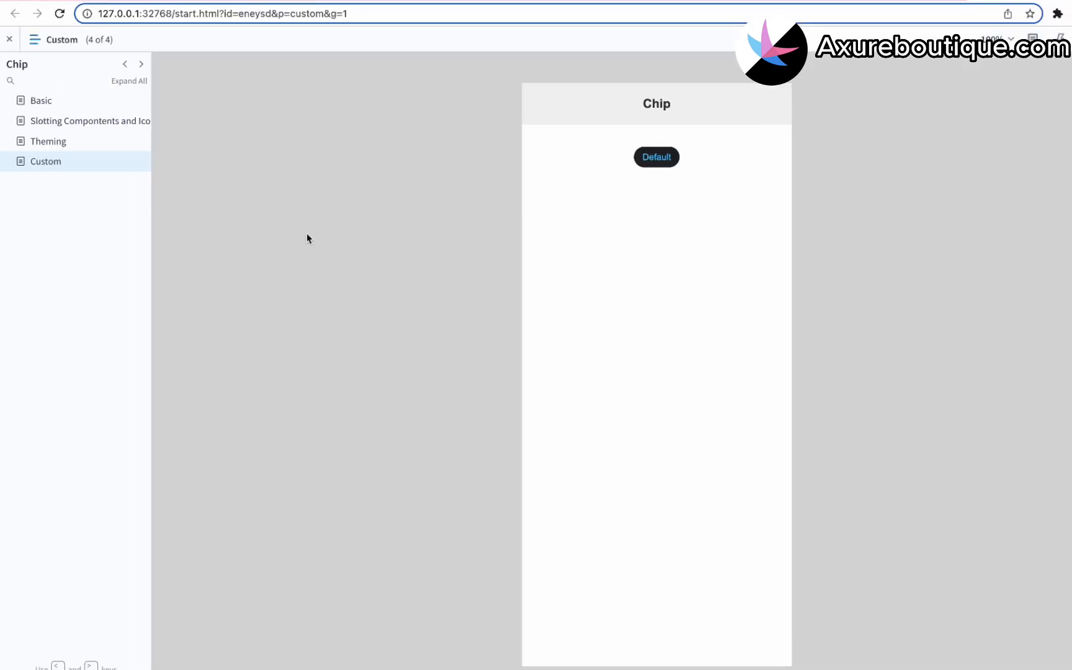
pyautogui.click(41, 100)
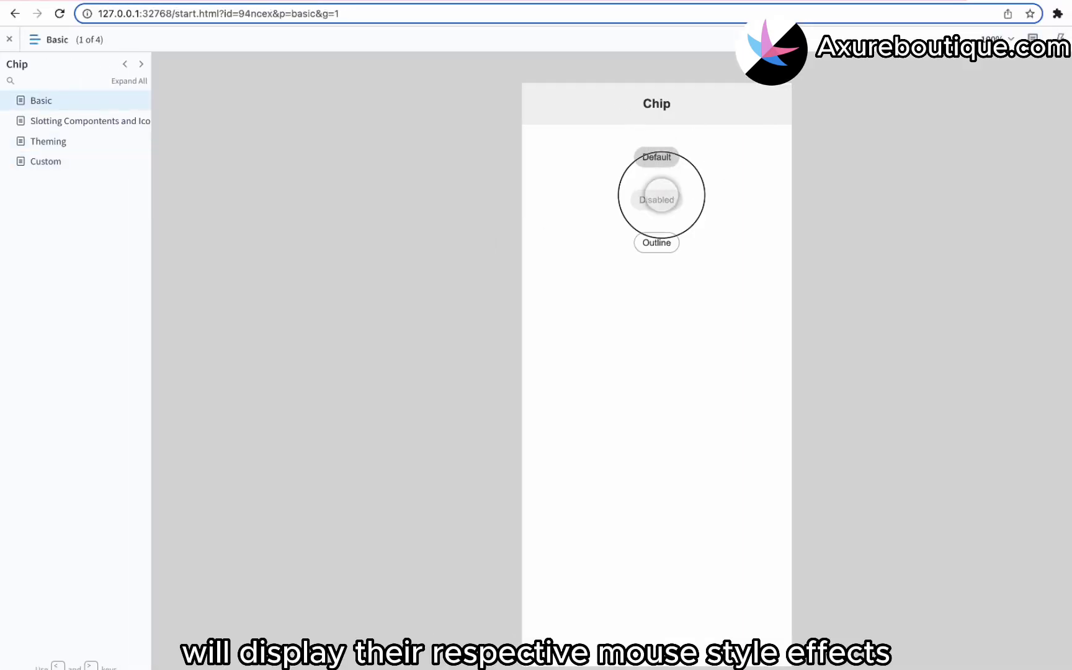
pyautogui.click(91, 122)
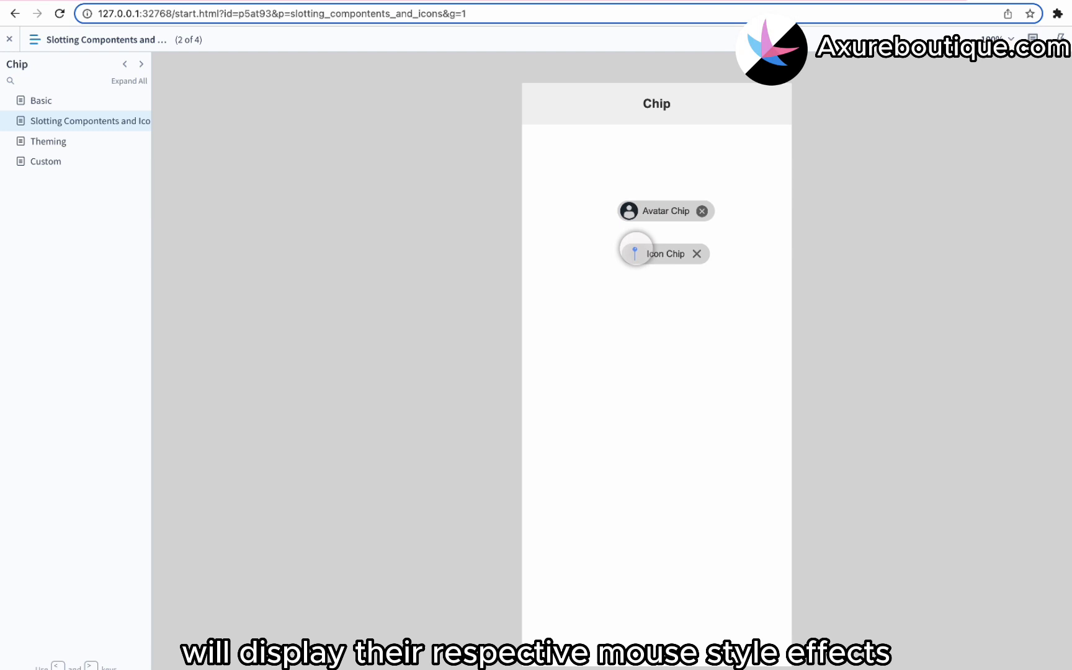
pyautogui.click(49, 141)
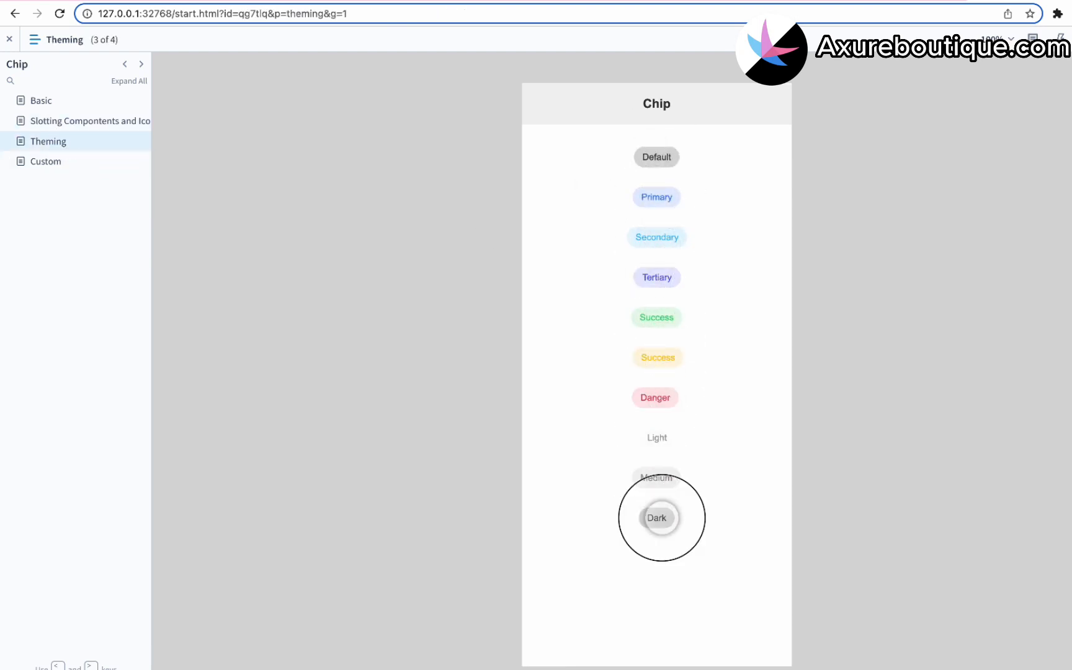
pyautogui.click(45, 162)
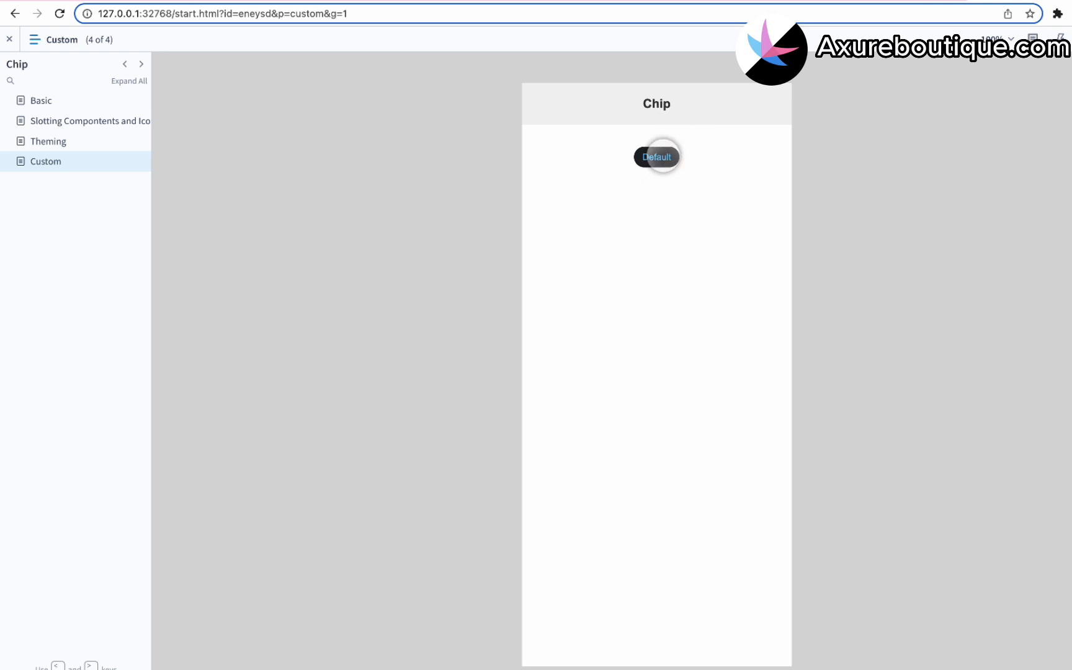